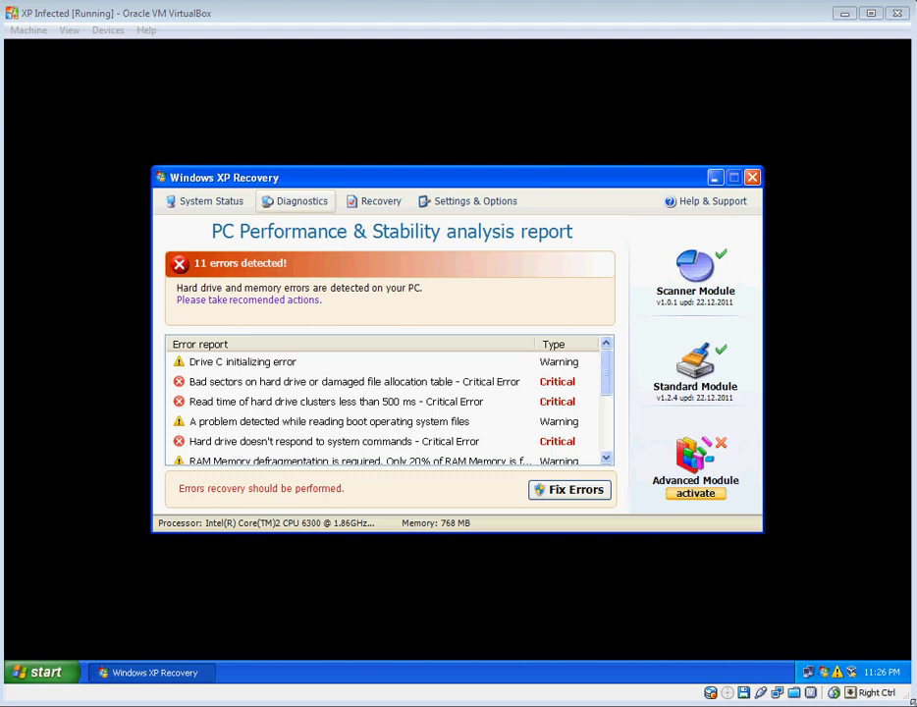
{"action": "mouse_move", "coordinate": [731, 524]}
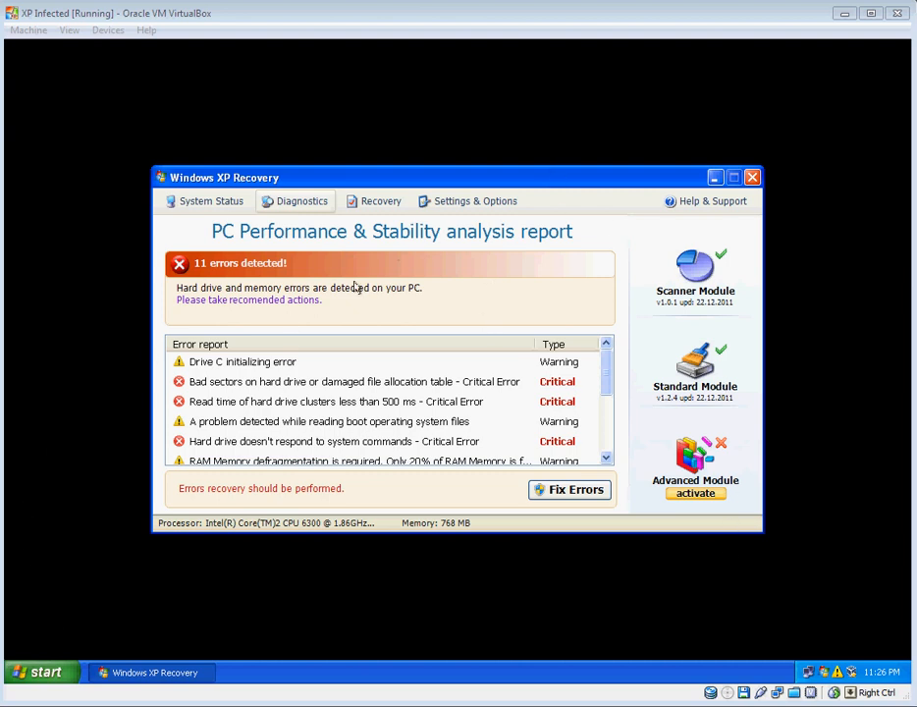
- Drag the fake Windows XP Recovery report window toward the right side of the screen
{"action": "left_click_drag", "start_coordinate": [224, 177], "coordinate": [283, 133]}
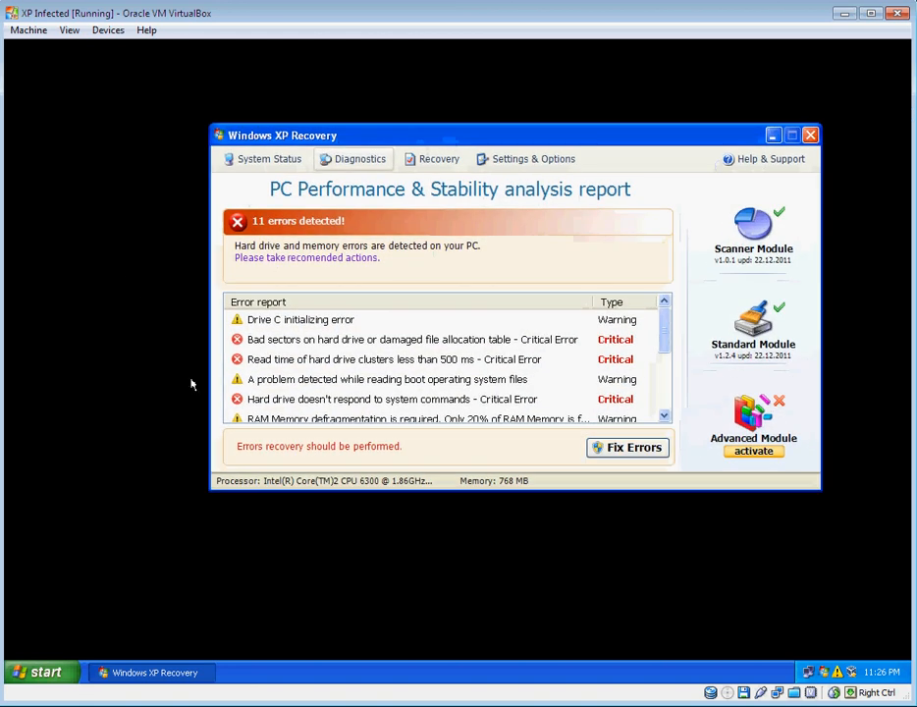
{"action": "mouse_move", "coordinate": [126, 346]}
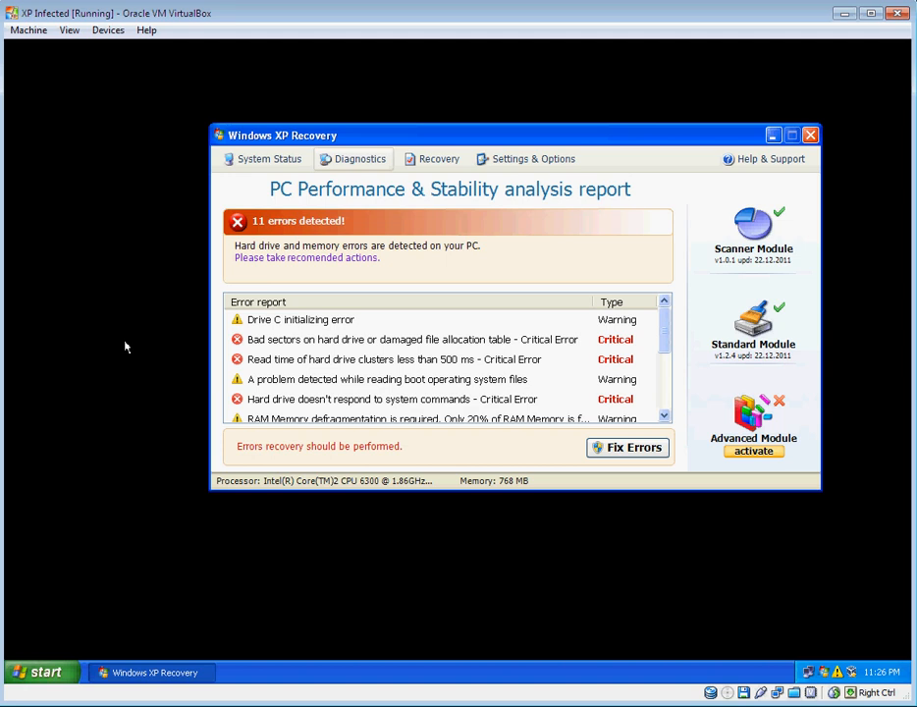
- Bring up the Windows XP Start menu and hover over its items
{"action": "left_click", "coordinate": [39, 672]}
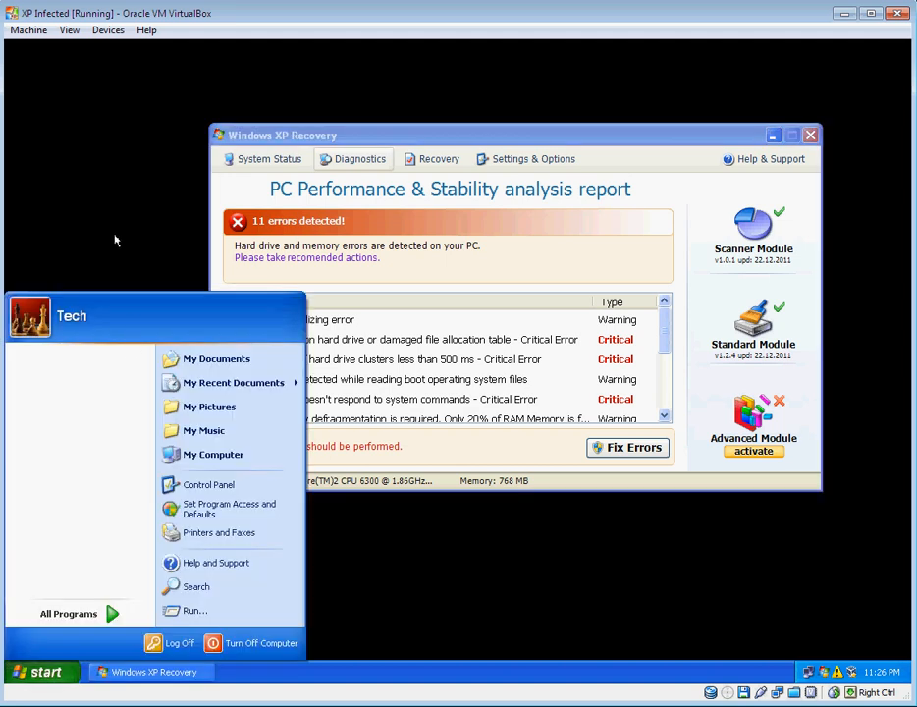
{"action": "mouse_move", "coordinate": [69, 613]}
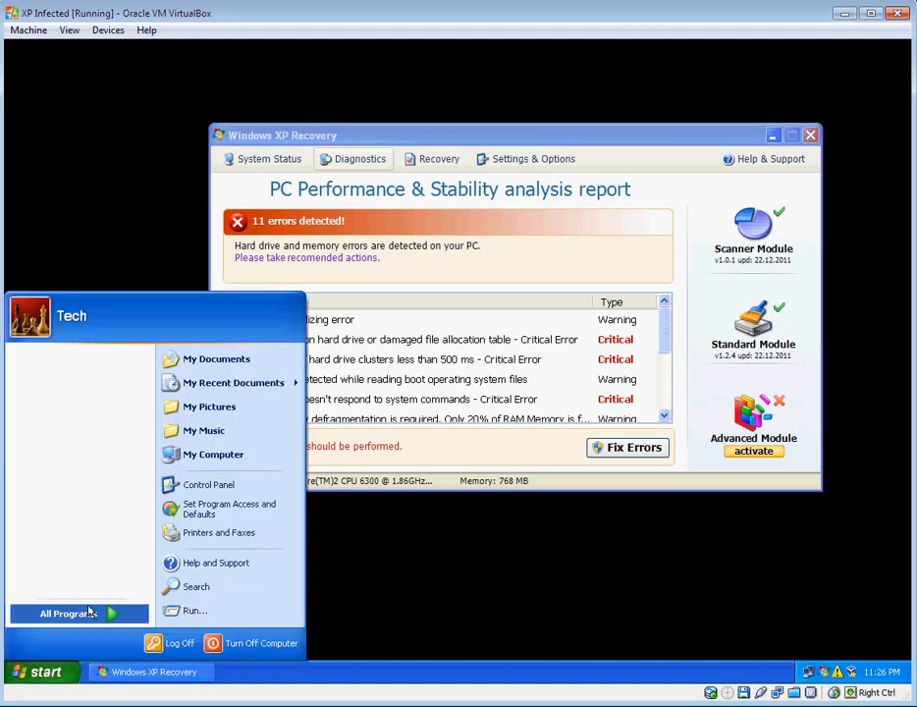
{"action": "left_click", "coordinate": [67, 612]}
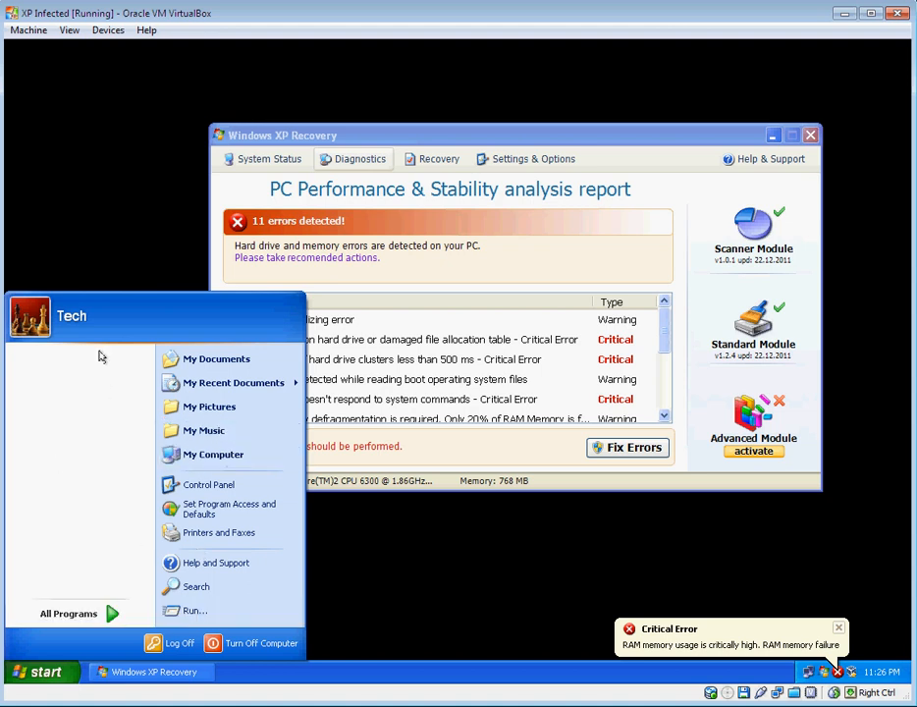
{"action": "mouse_move", "coordinate": [137, 519]}
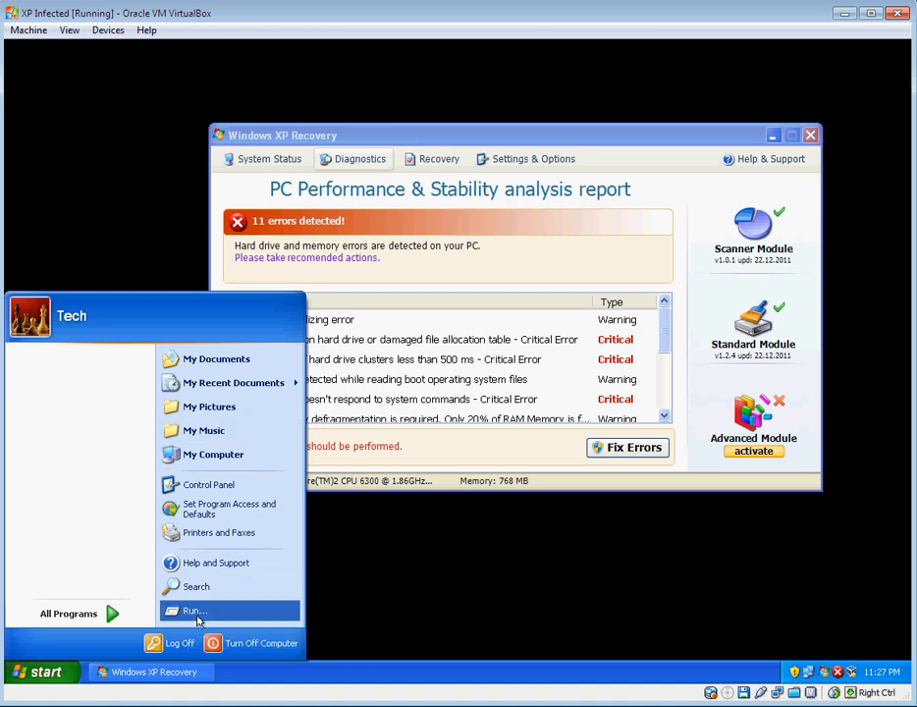
- Launch cmd from Run, move the fake report aside and change directory toward desktop\d7
{"action": "left_click", "coordinate": [192, 609]}
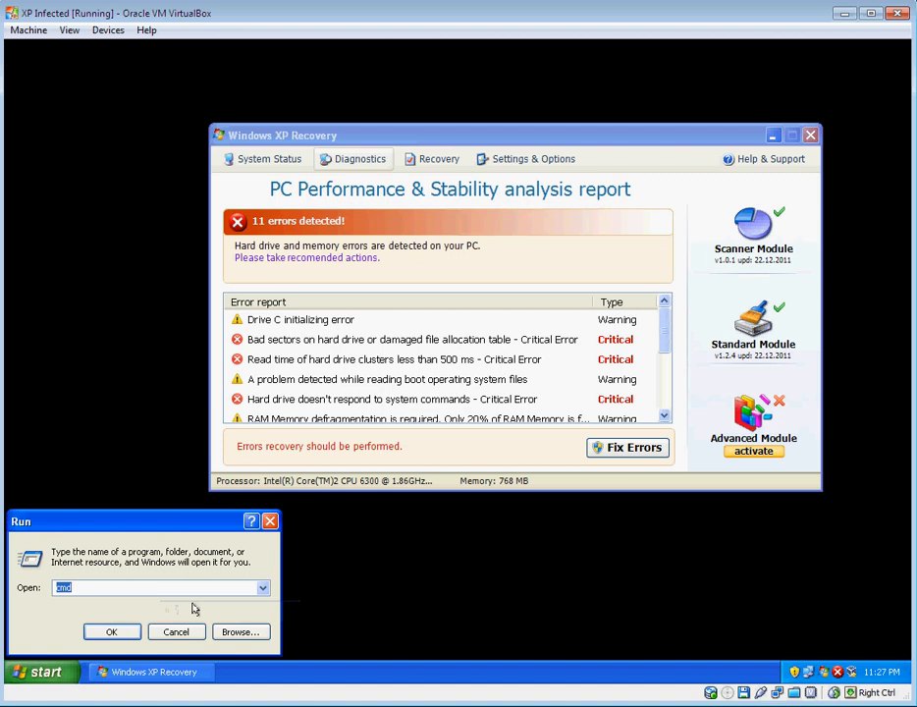
{"action": "left_click", "coordinate": [110, 633]}
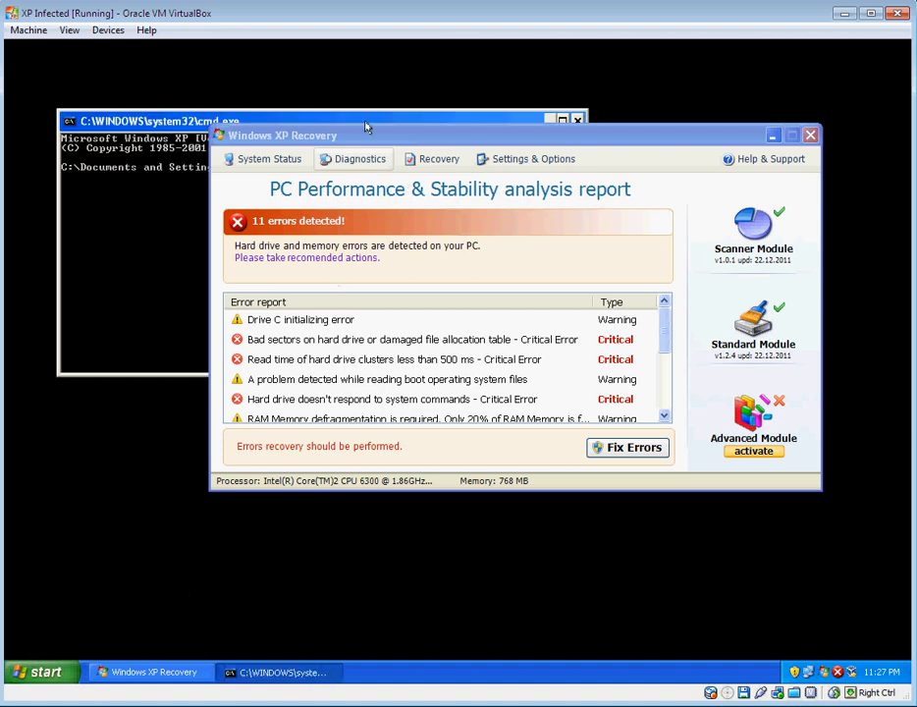
{"action": "left_click_drag", "start_coordinate": [283, 136], "coordinate": [343, 251]}
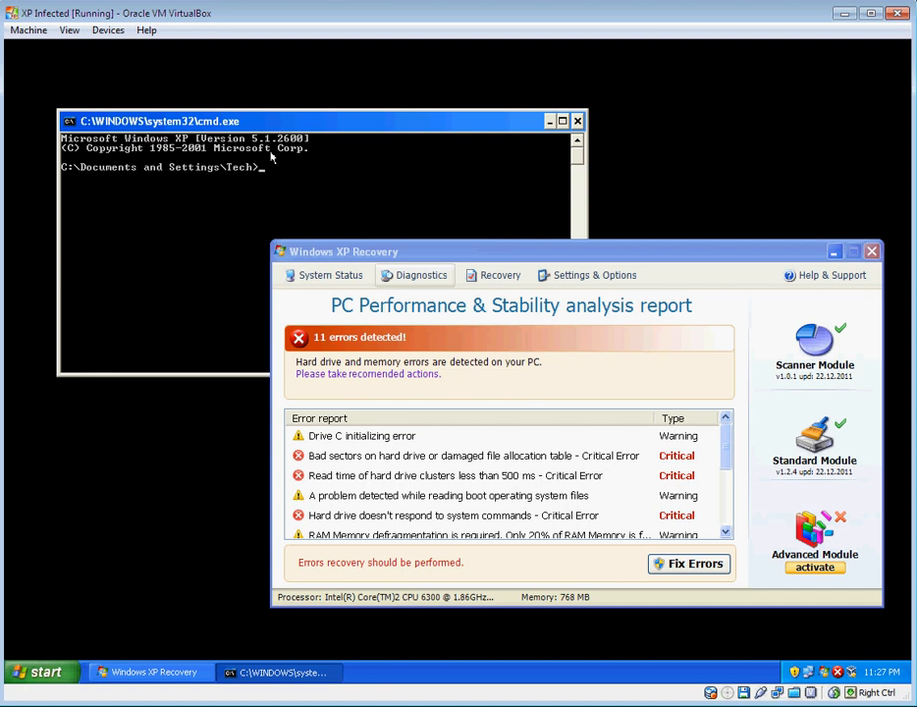
{"action": "type", "text": "cd desktop\\d7"}
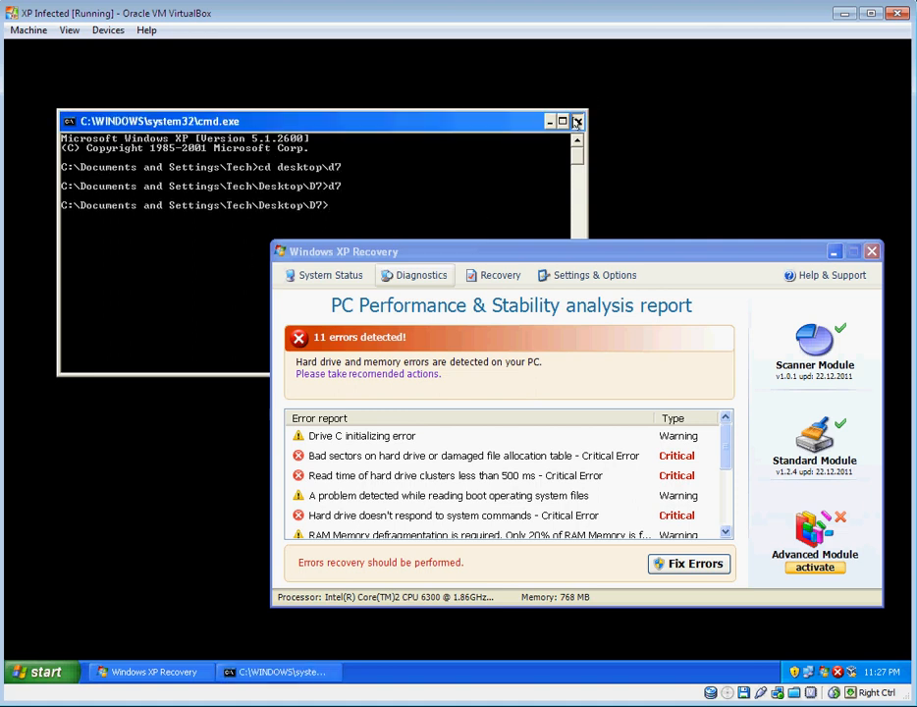
- Close the command window and cancel D7's update check so auto mode proceeds
{"action": "left_click", "coordinate": [578, 122]}
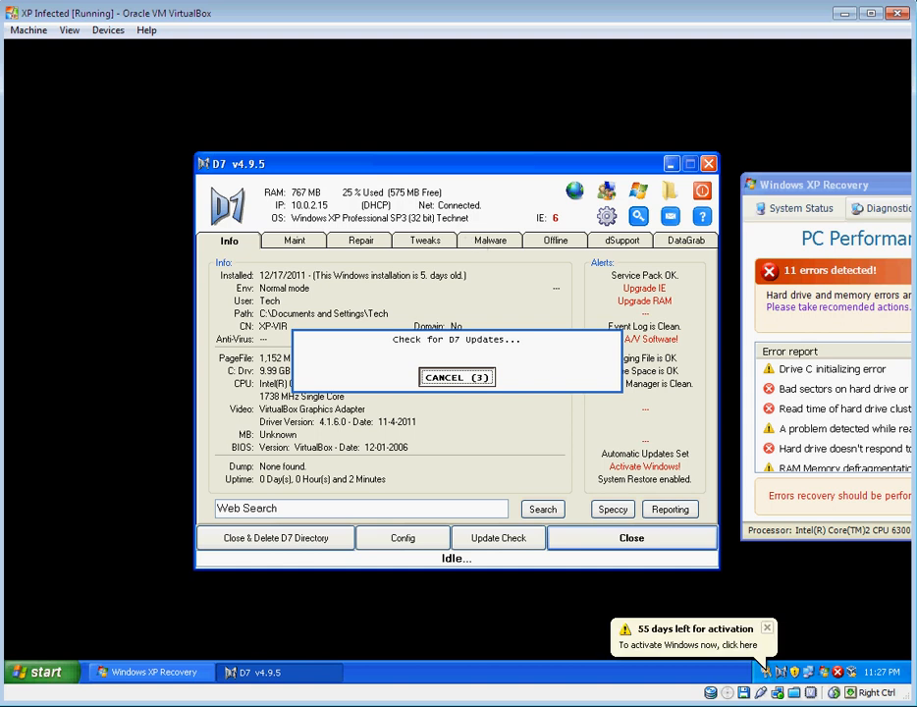
{"action": "left_click", "coordinate": [491, 239]}
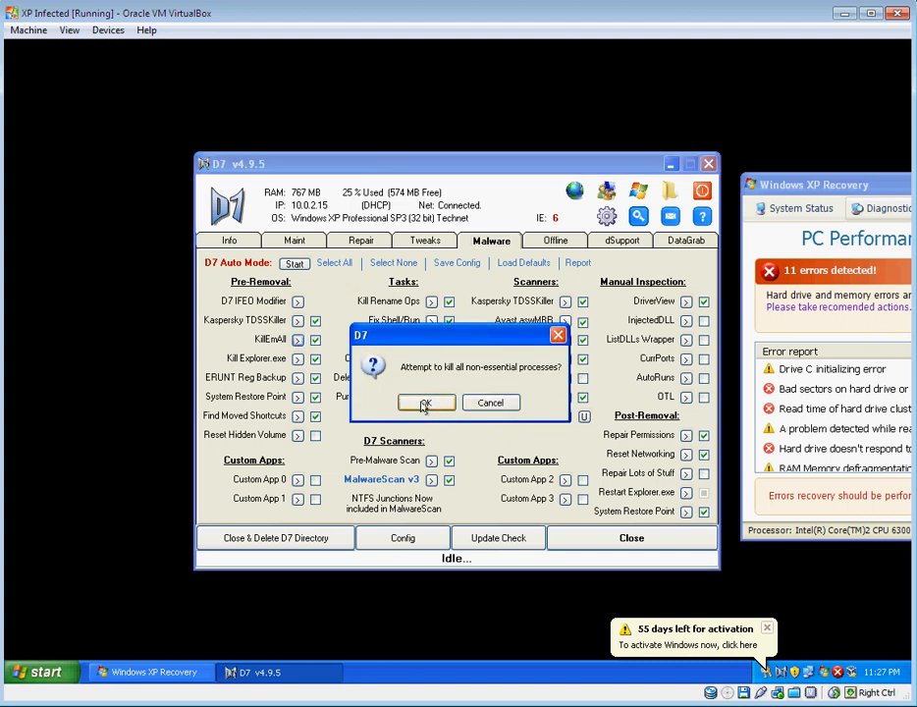
- Confirm killing non-essential processes and inspect the 17469700.exe and randomly named file attributes
{"action": "left_click", "coordinate": [424, 403]}
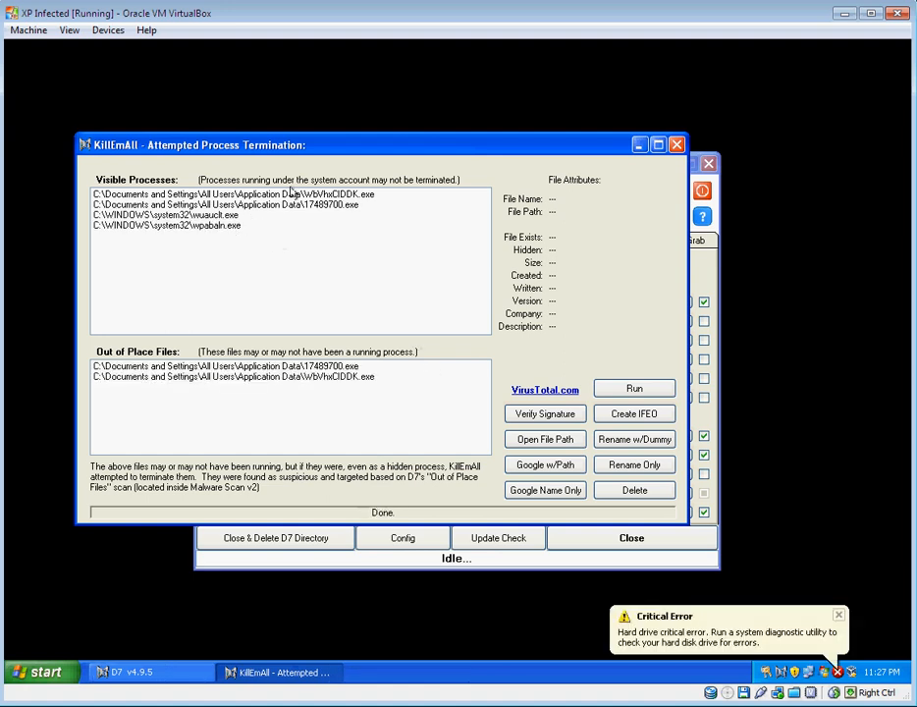
{"action": "left_click", "coordinate": [226, 204]}
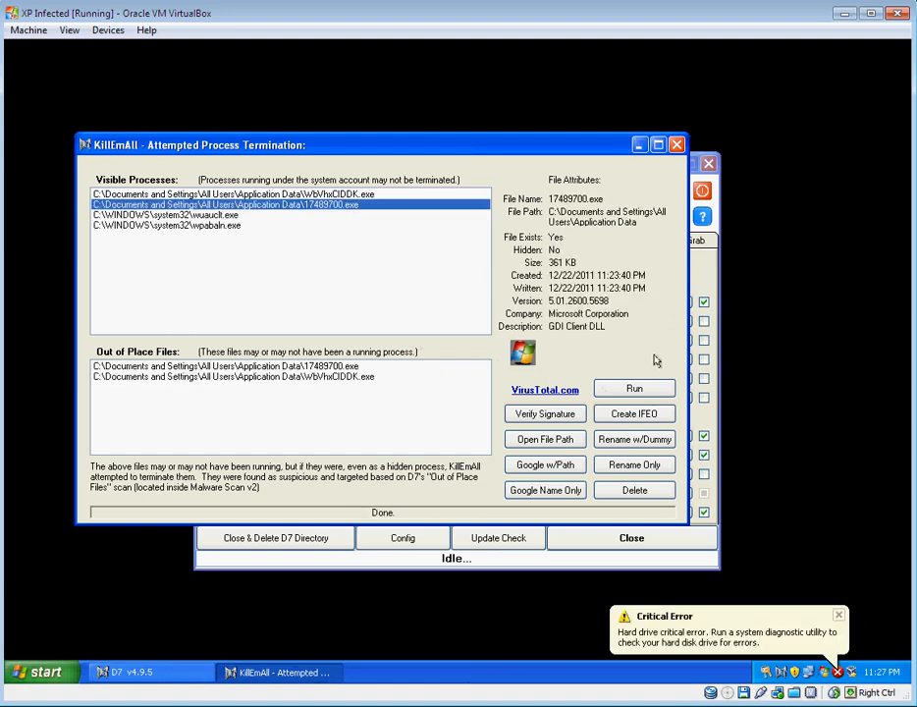
{"action": "left_click", "coordinate": [232, 195]}
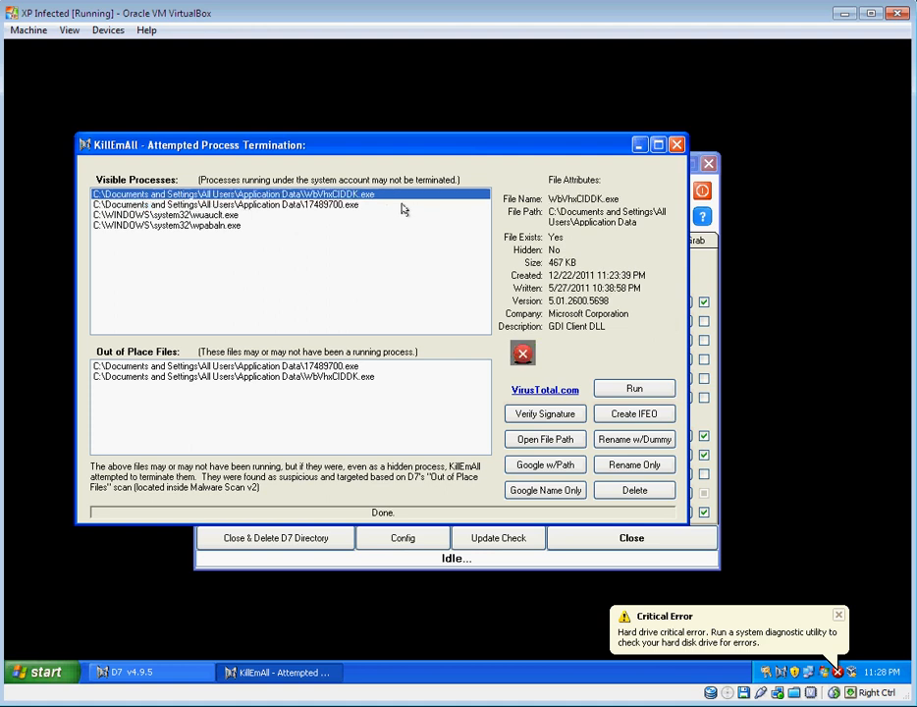
{"action": "left_click", "coordinate": [236, 204]}
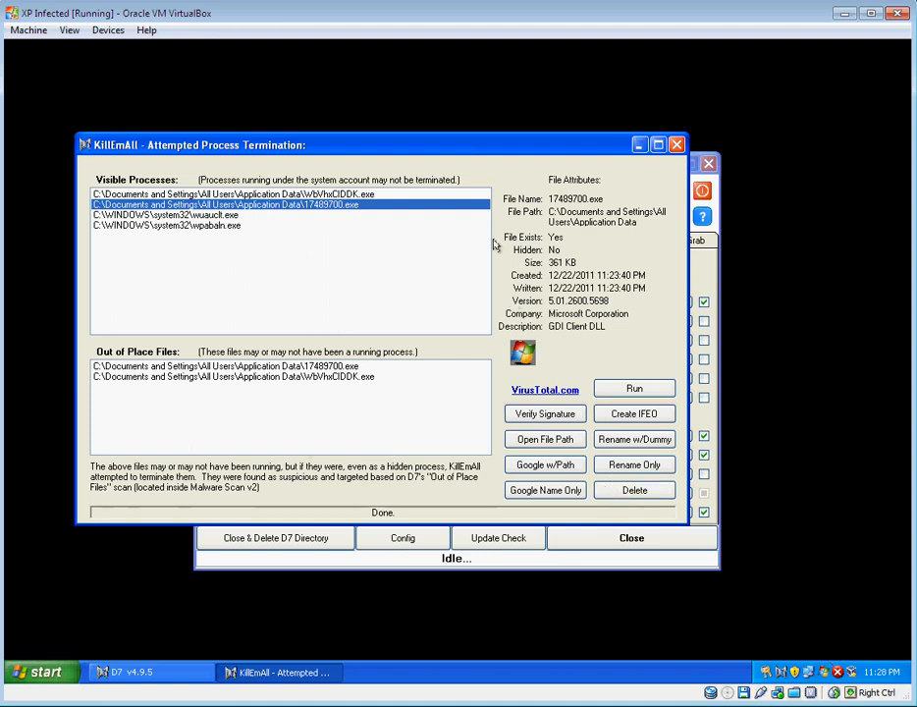
{"action": "mouse_move", "coordinate": [307, 342]}
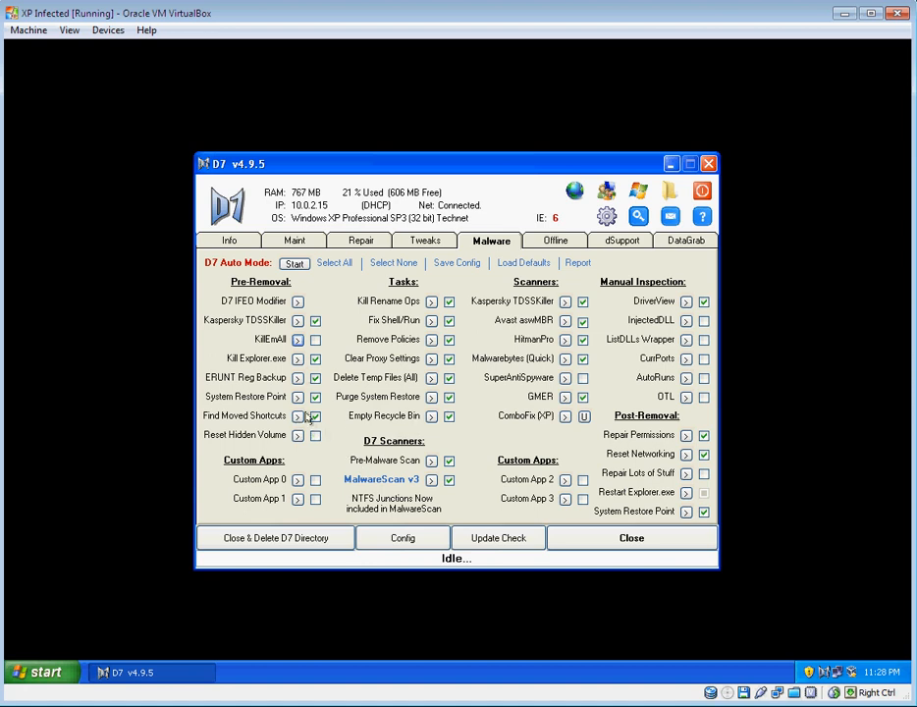
{"action": "mouse_move", "coordinate": [235, 426]}
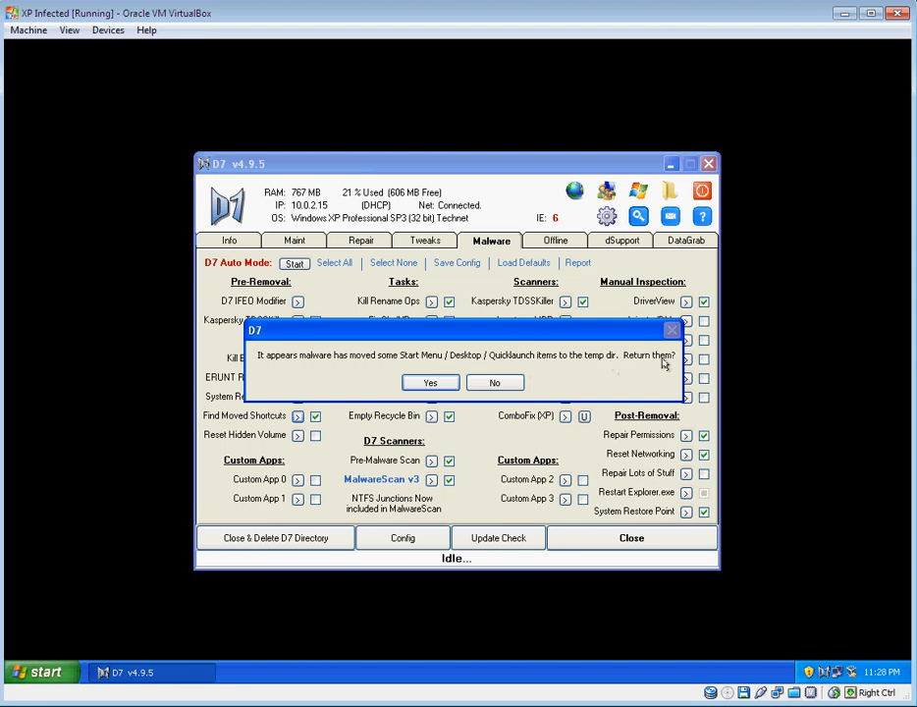
- Answer Yes to restore the Start Menu, Desktop and Quick Launch items moved to temp
{"action": "left_click", "coordinate": [428, 381]}
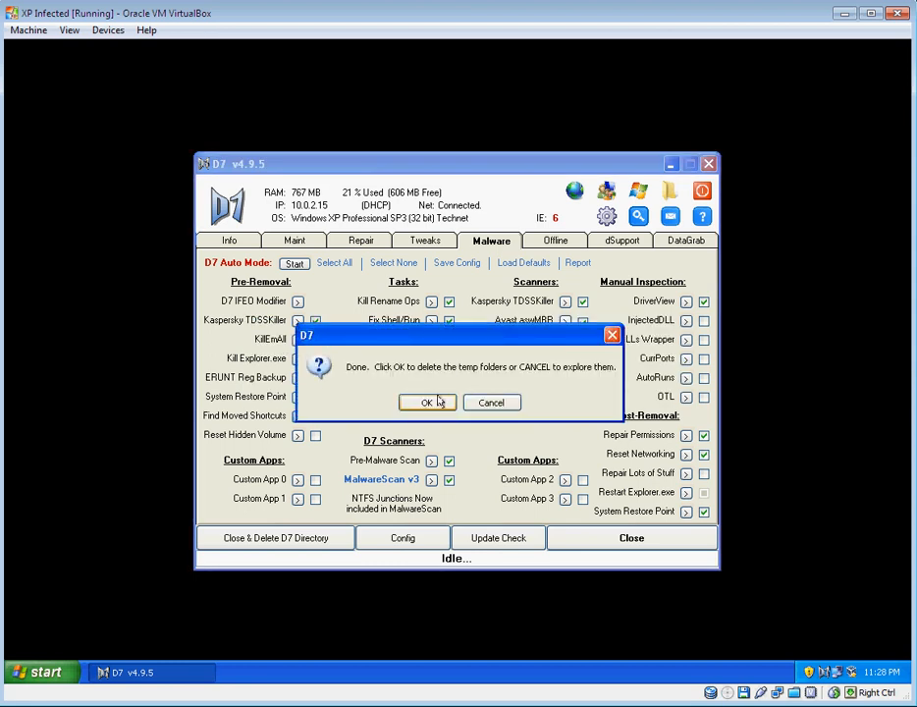
{"action": "mouse_move", "coordinate": [468, 411]}
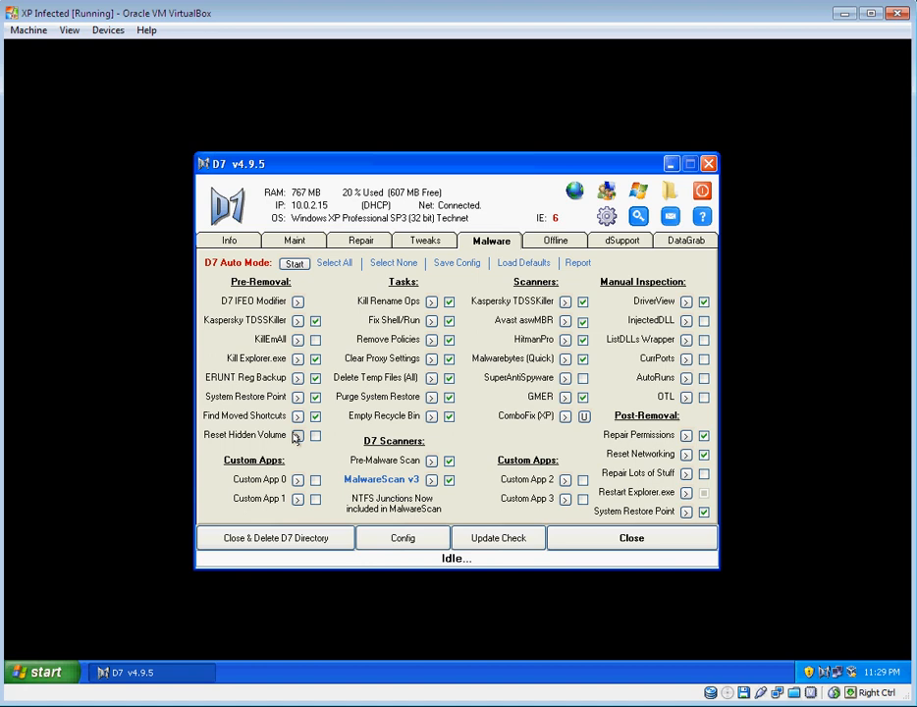
{"action": "mouse_move", "coordinate": [220, 442]}
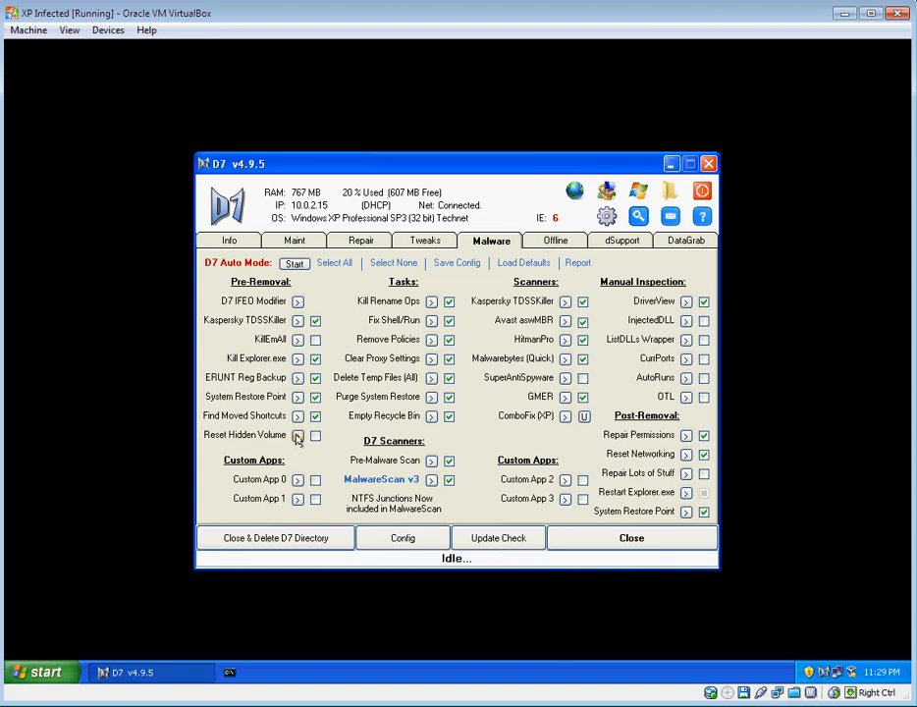
- Let D7's Malware auto mode continue to its next system console task
{"action": "left_click", "coordinate": [297, 436]}
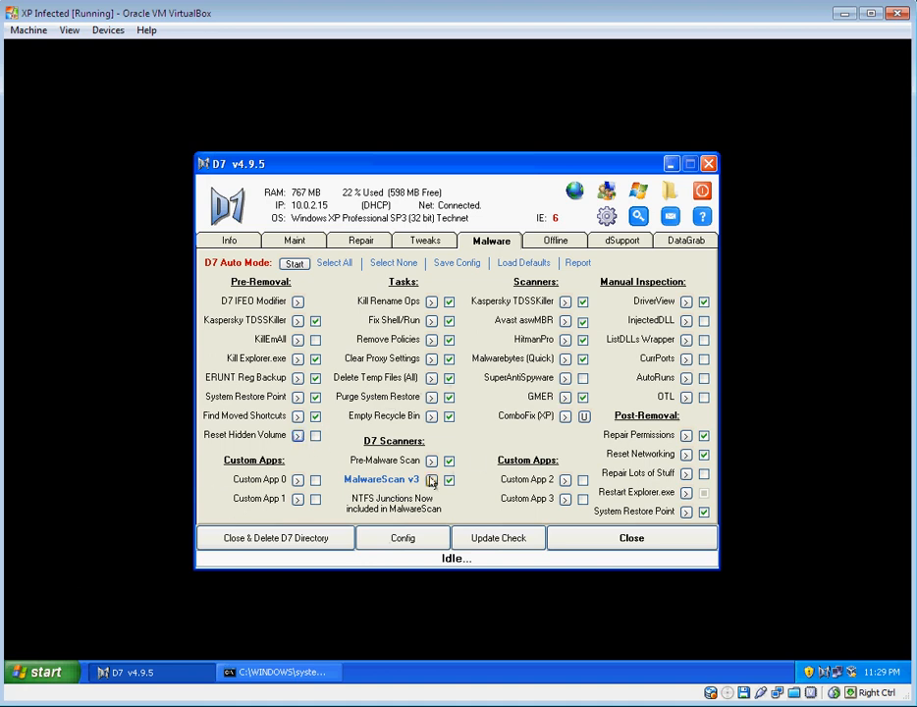
{"action": "left_click", "coordinate": [38, 671]}
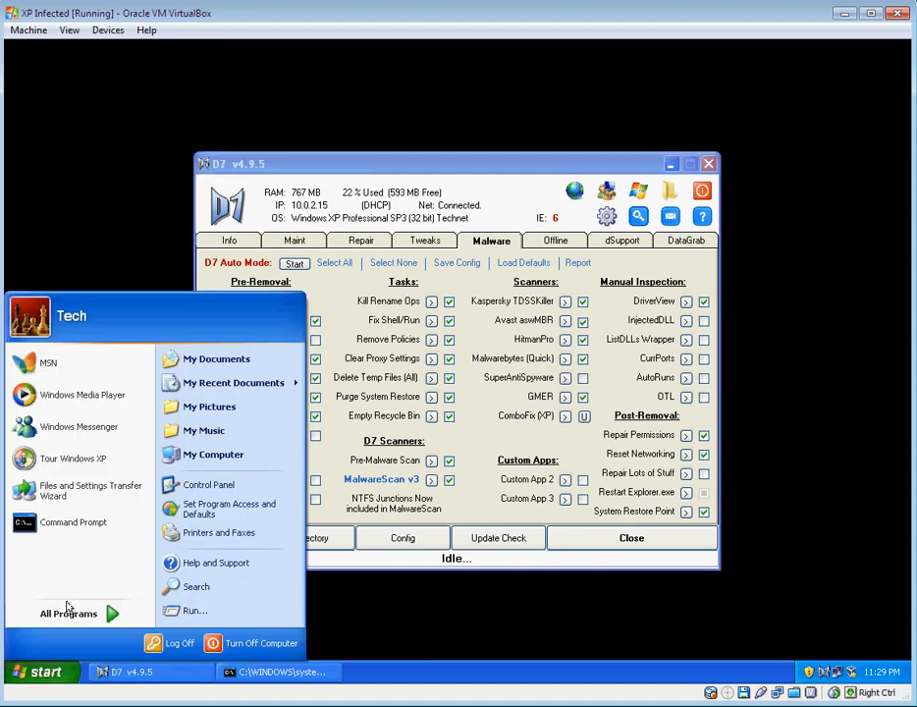
{"action": "left_click", "coordinate": [69, 612]}
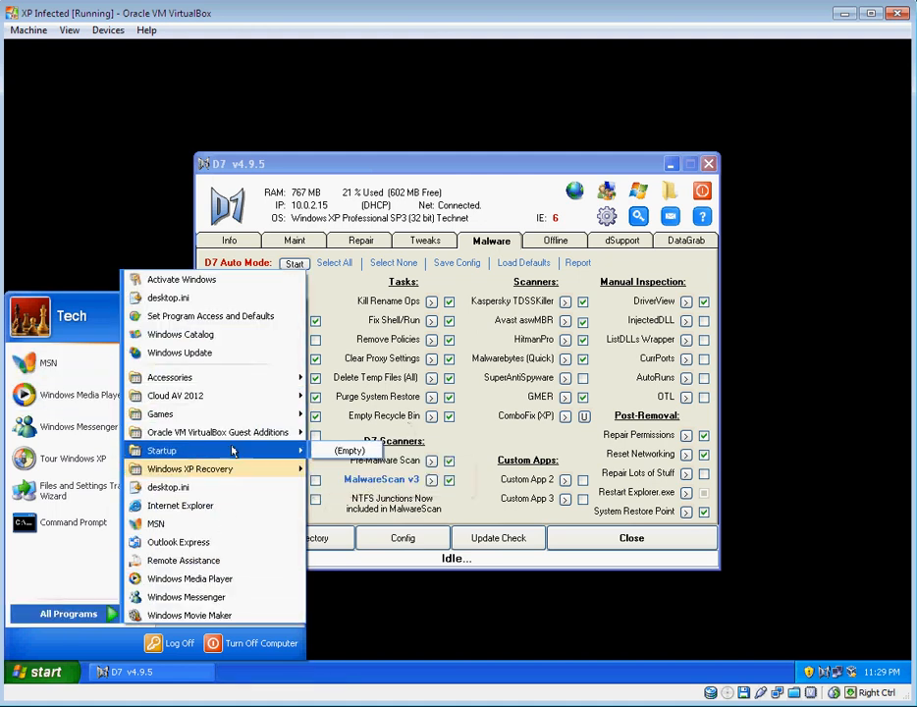
{"action": "mouse_move", "coordinate": [190, 468]}
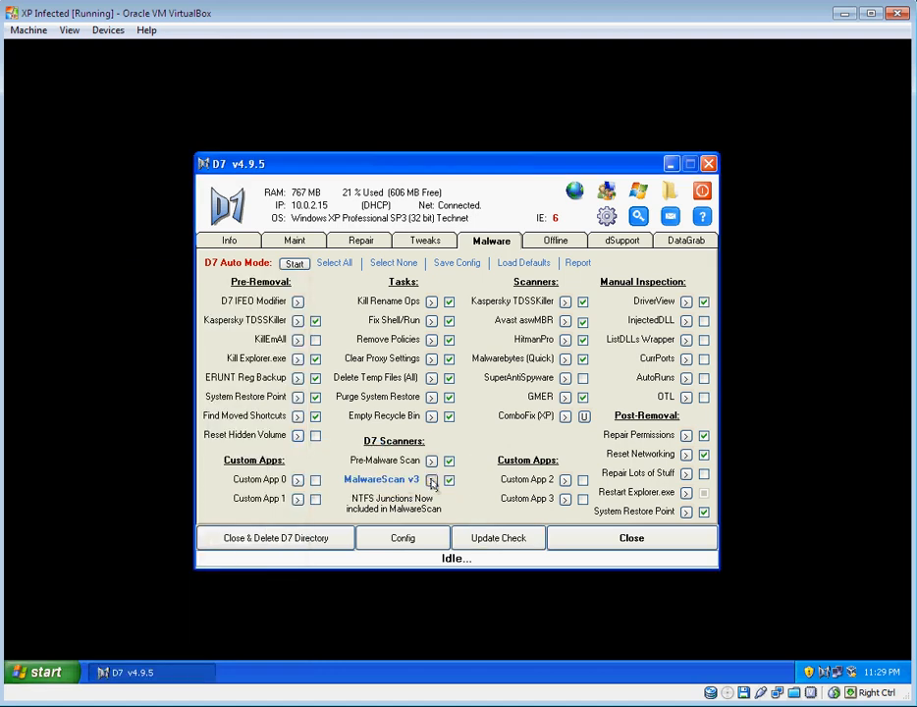
- In MalwareScan's Run Keys, inspect the suspicious Application Data DLL entry and verify its signature
{"action": "left_click", "coordinate": [448, 479]}
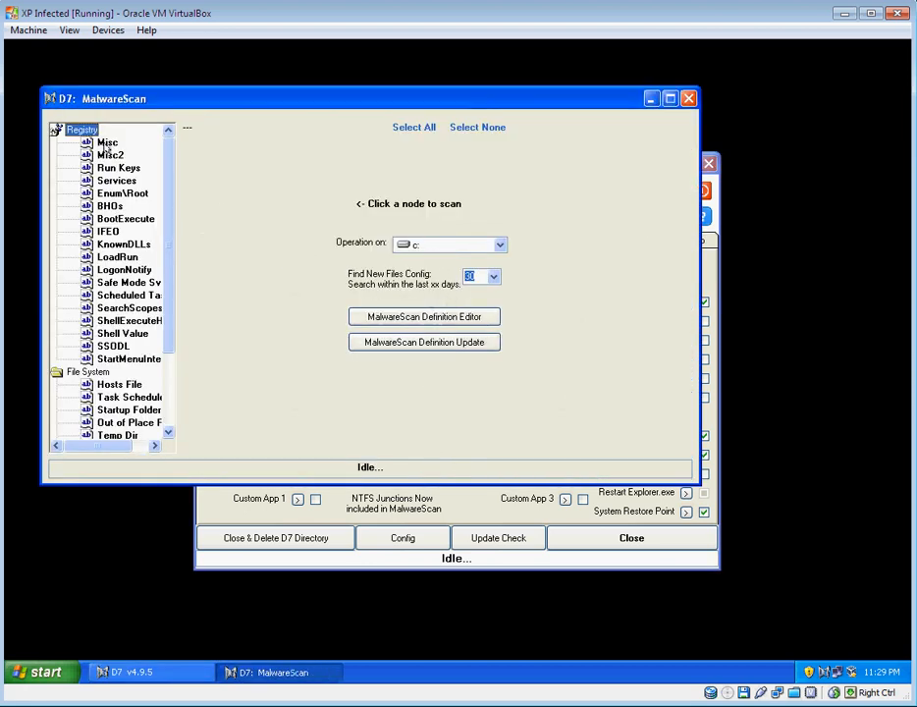
{"action": "left_click", "coordinate": [110, 156]}
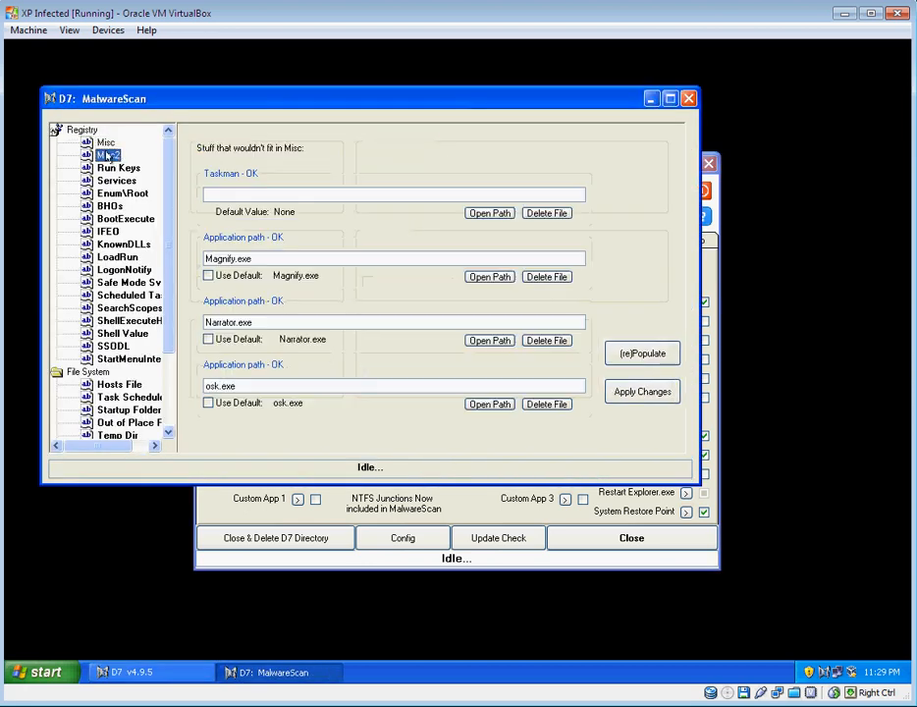
{"action": "left_click", "coordinate": [117, 169]}
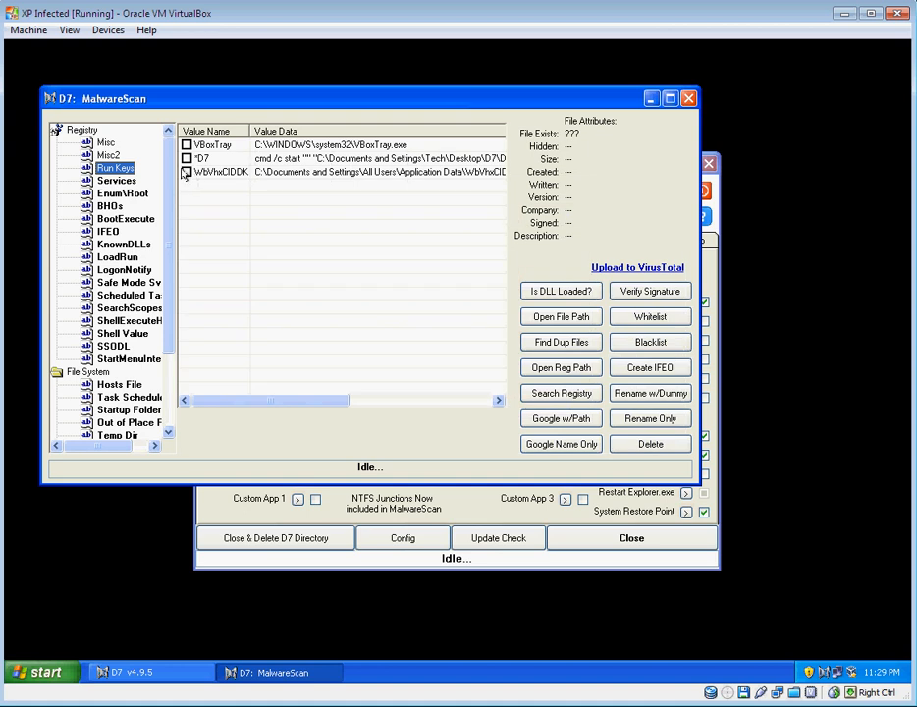
{"action": "left_click", "coordinate": [220, 173]}
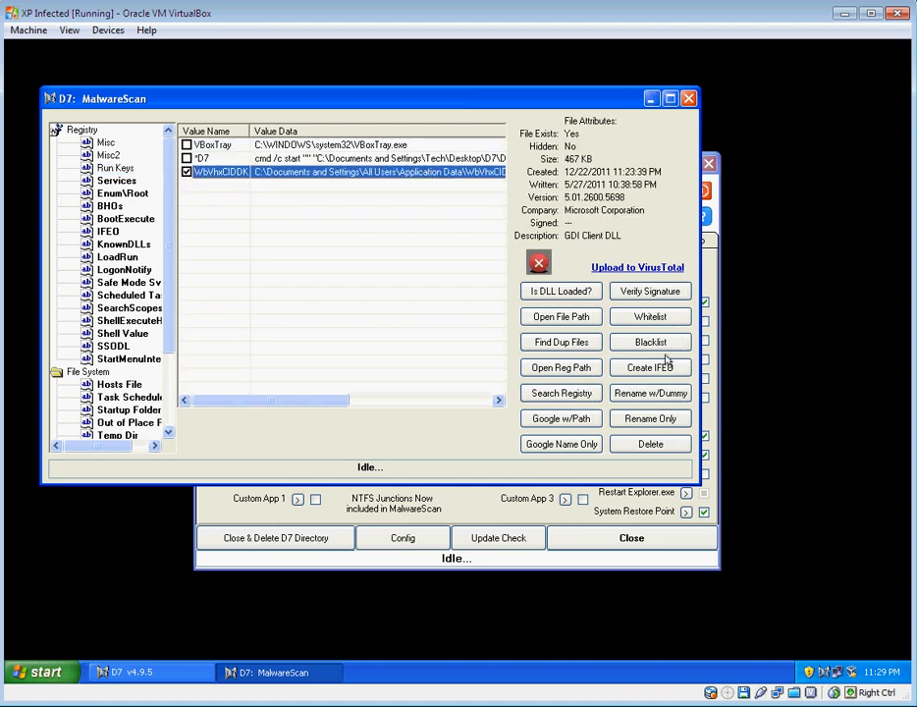
{"action": "left_click", "coordinate": [650, 291]}
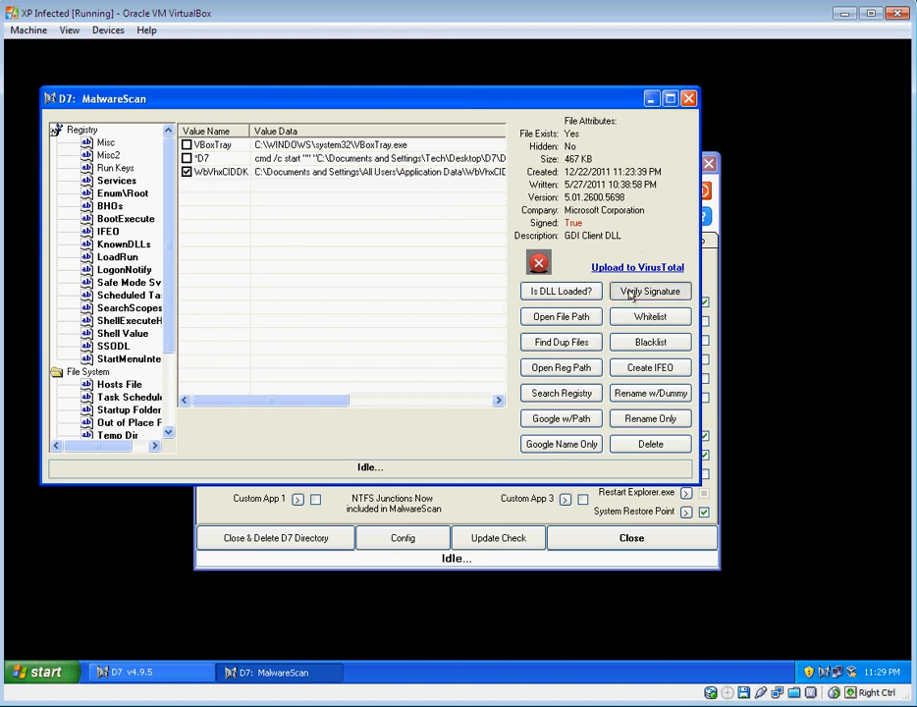
{"action": "left_click", "coordinate": [648, 291]}
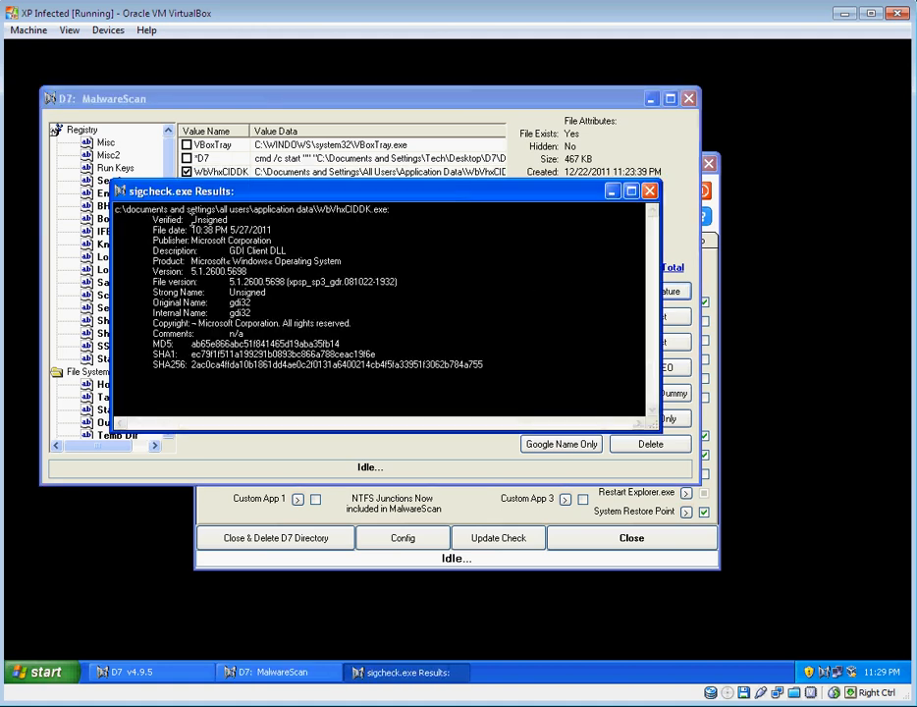
{"action": "left_click", "coordinate": [648, 190]}
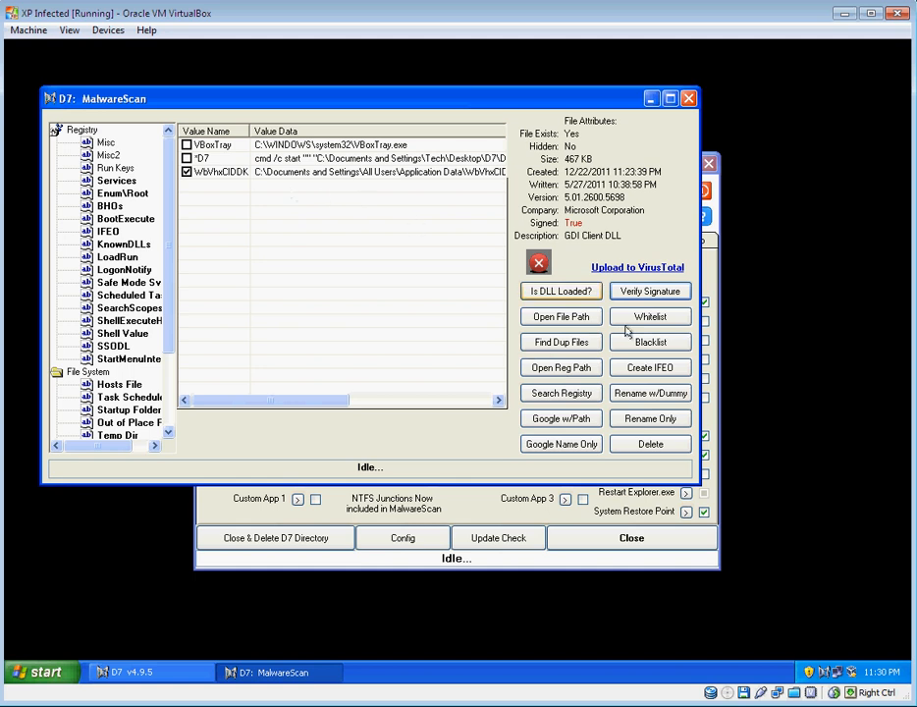
- Delete the entry with its associated files, then review Services, BHOs, LoadRun, Scheduled Tasks and StartMenuInternet
{"action": "left_click", "coordinate": [650, 444]}
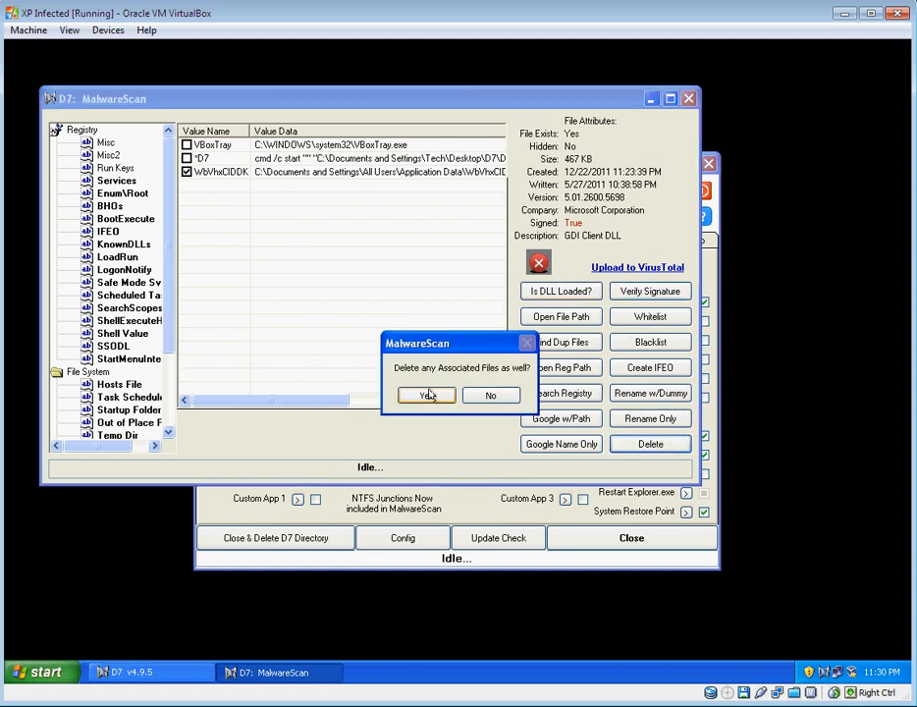
{"action": "left_click", "coordinate": [425, 395]}
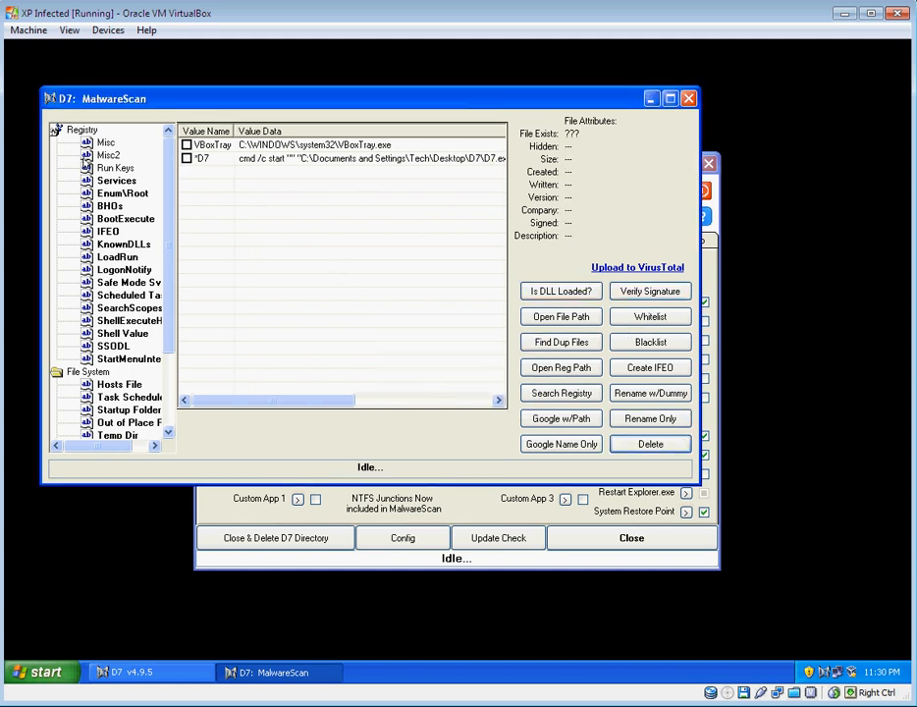
{"action": "left_click", "coordinate": [116, 181]}
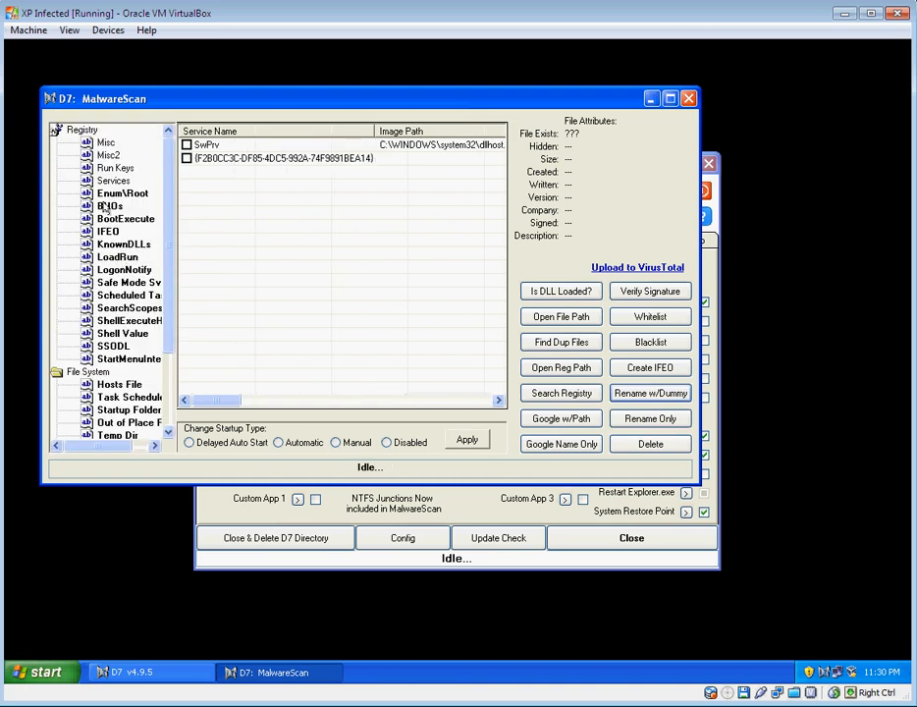
{"action": "left_click", "coordinate": [110, 206]}
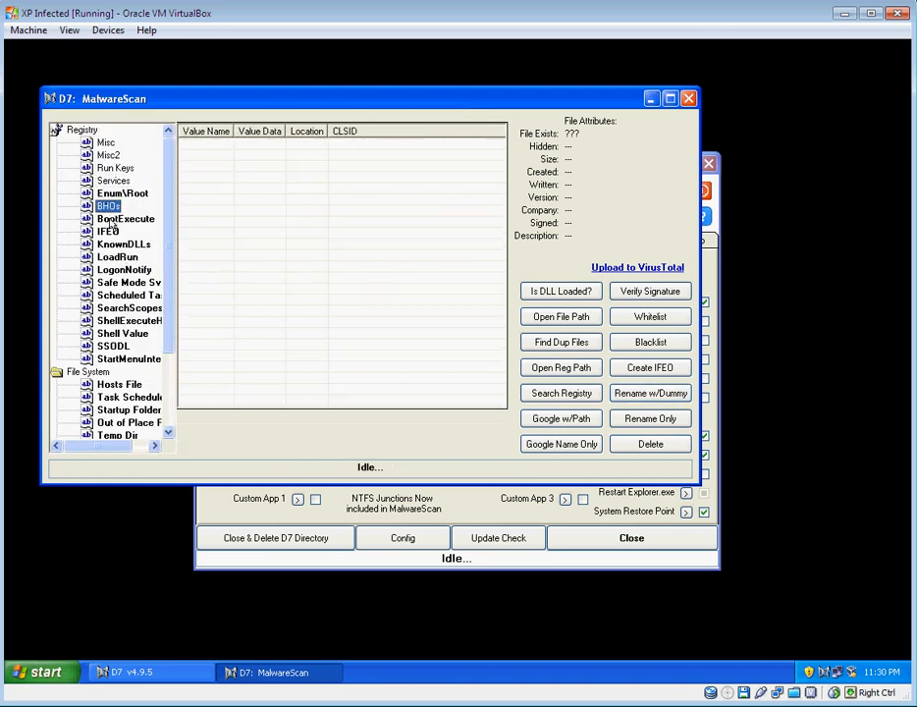
{"action": "left_click", "coordinate": [121, 192]}
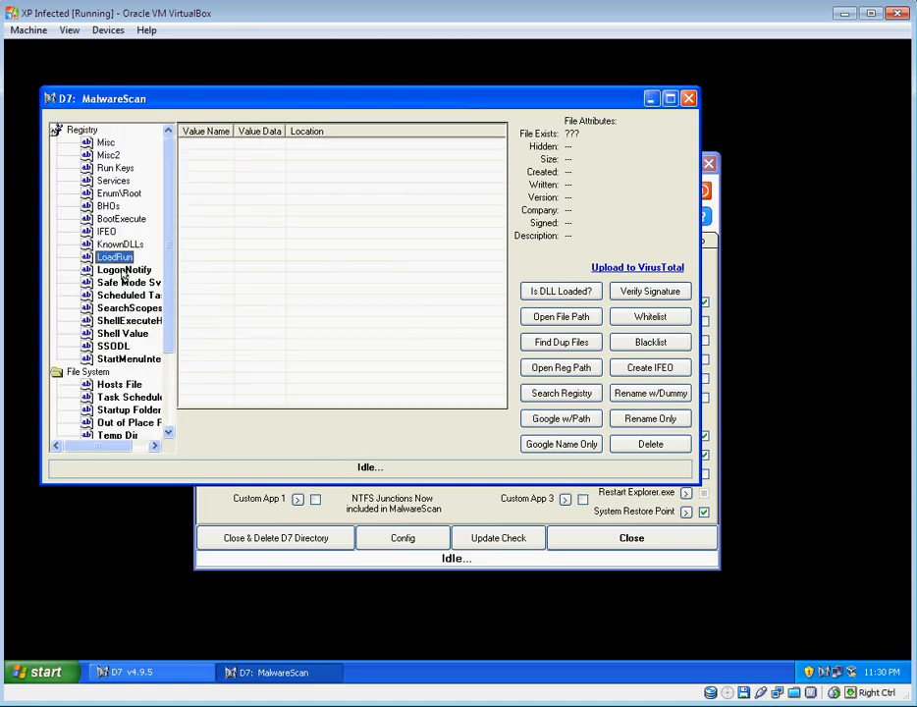
{"action": "left_click", "coordinate": [127, 294]}
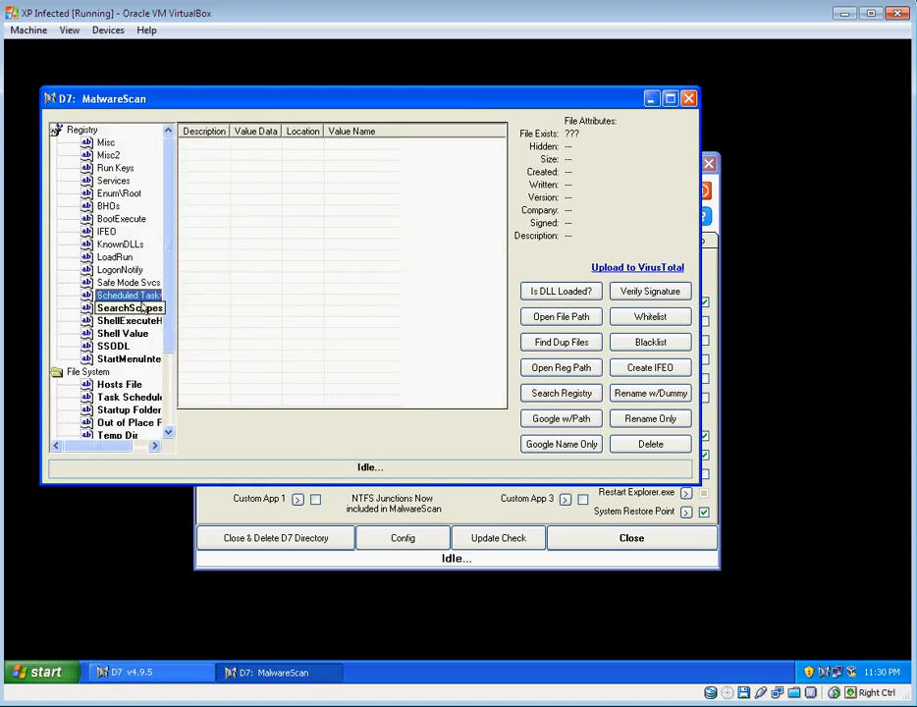
{"action": "left_click", "coordinate": [112, 345]}
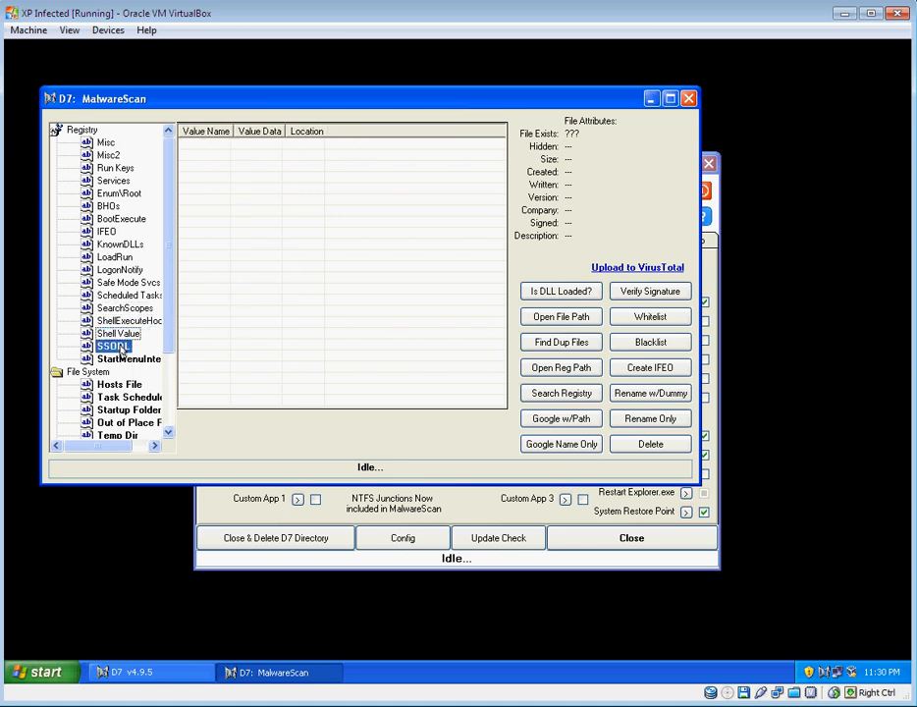
{"action": "left_click", "coordinate": [128, 255]}
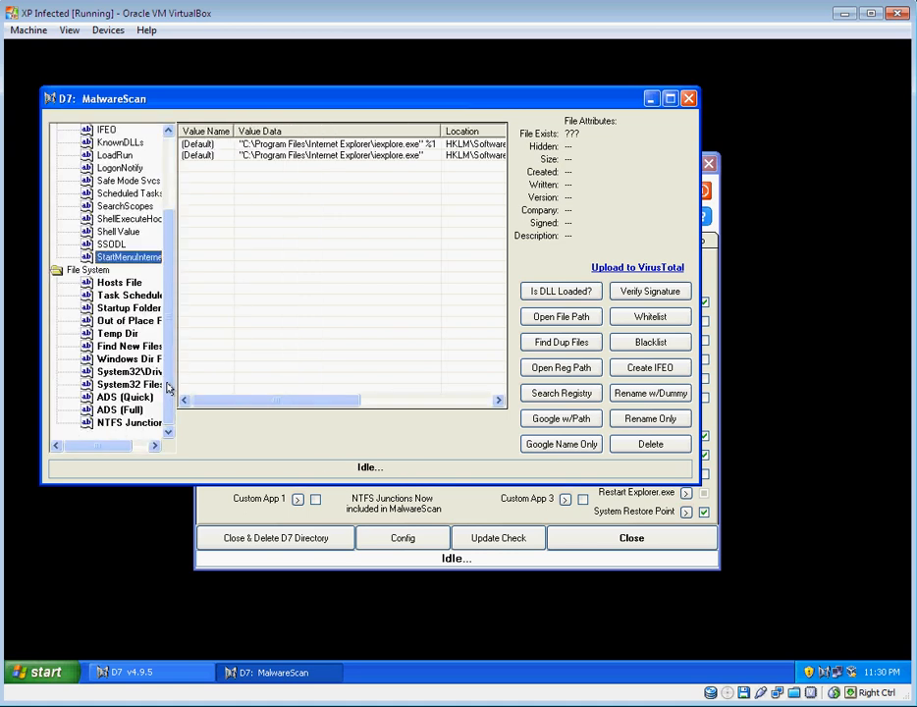
- View the hijacked hosts file redirecting Google, Yahoo and others, and overwrite it with the default
{"action": "left_click", "coordinate": [120, 283]}
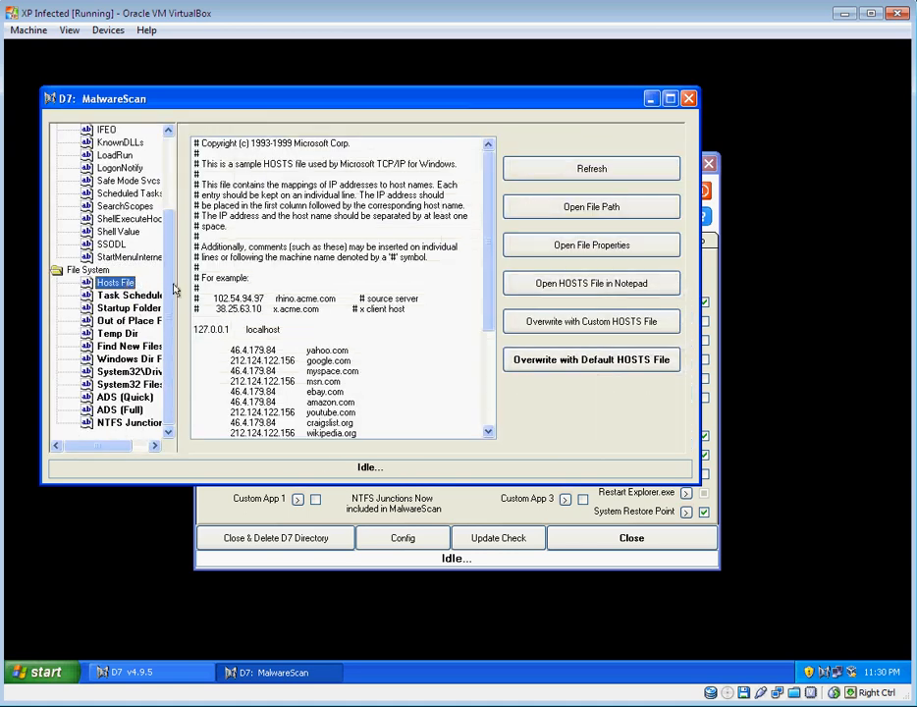
{"action": "scroll", "scroll_direction": "down", "scroll_amount": 3}
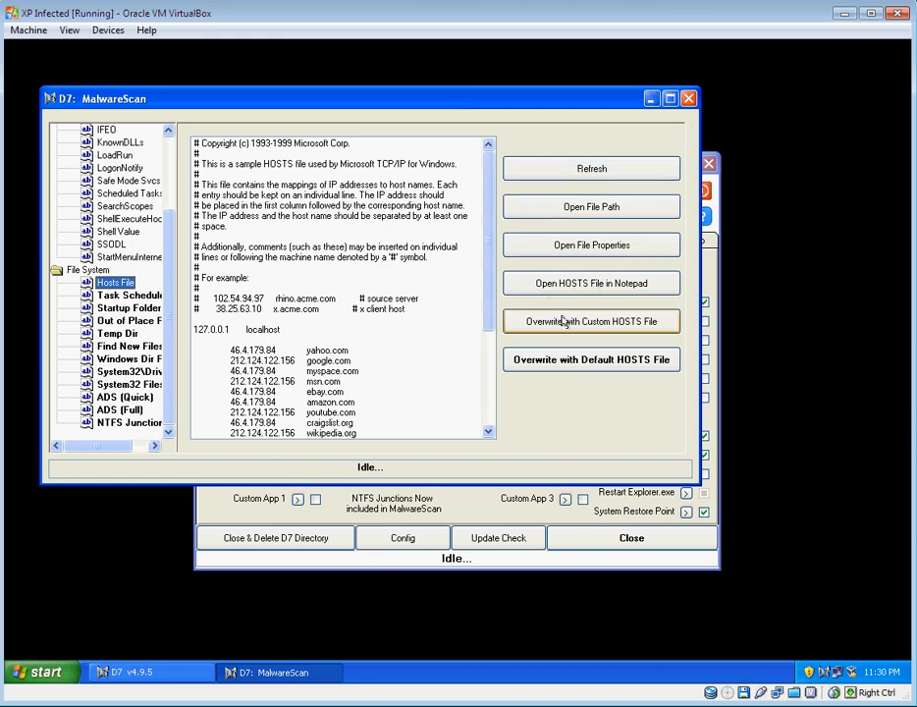
{"action": "left_click", "coordinate": [591, 359]}
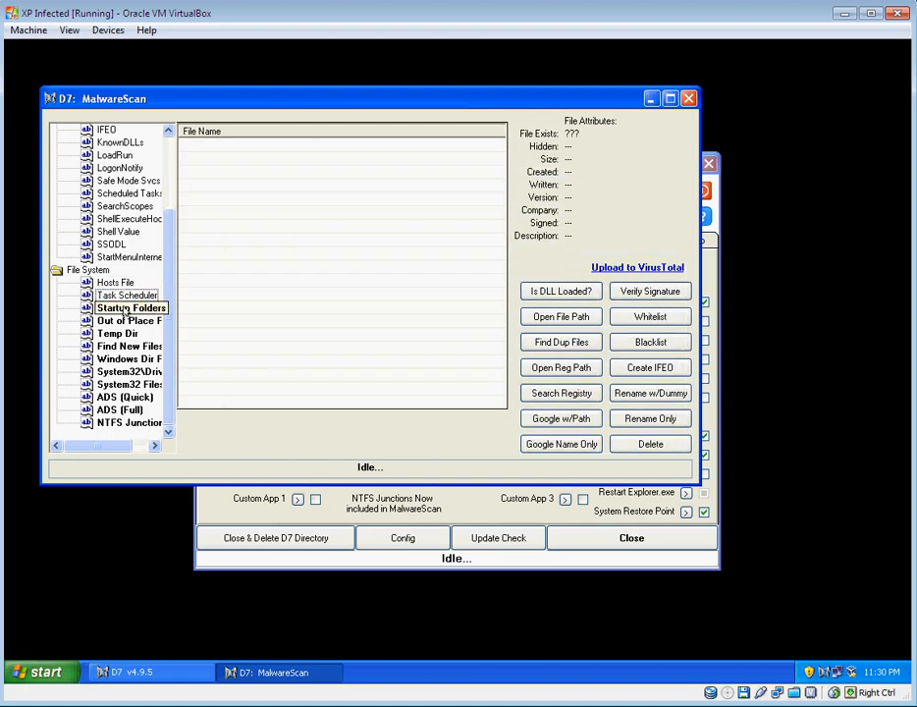
- List files in unusual locations and inspect the numbered executable in Application Data
{"action": "left_click", "coordinate": [128, 320]}
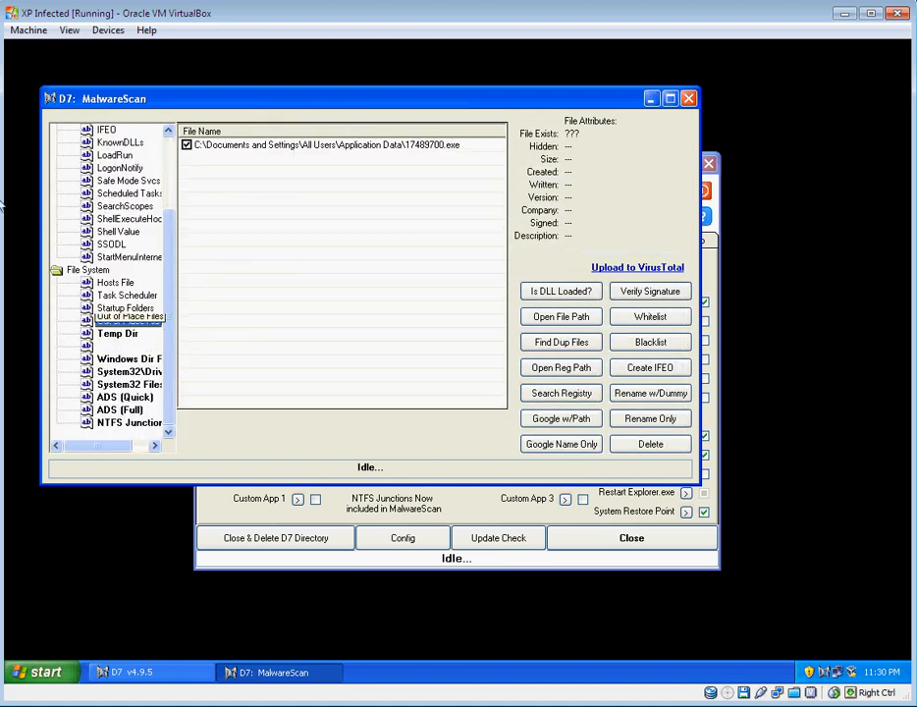
{"action": "left_click", "coordinate": [324, 145]}
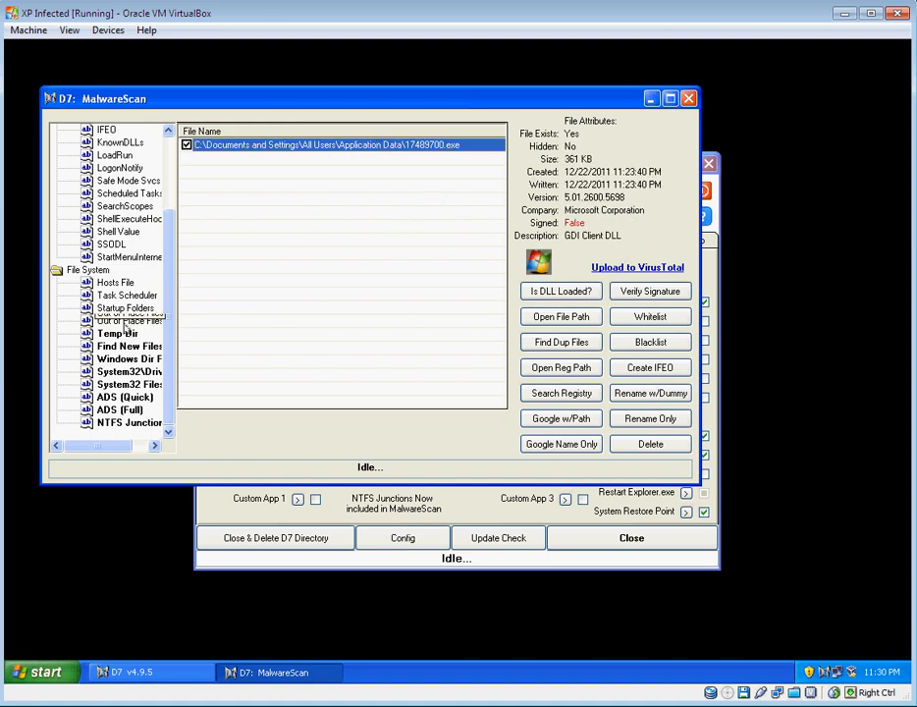
{"action": "left_click", "coordinate": [128, 320]}
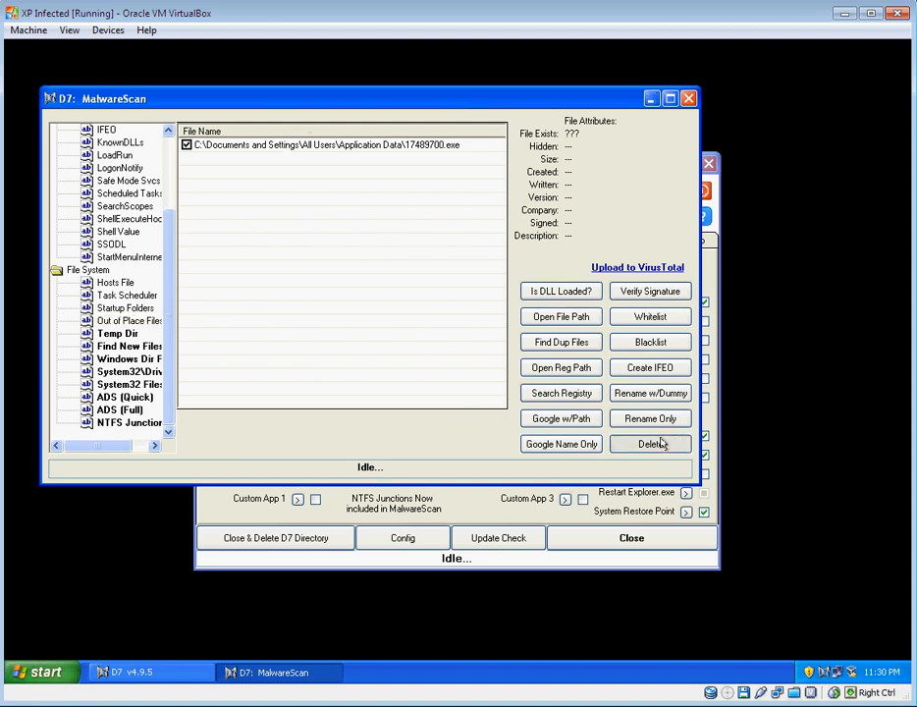
- List suspicious temp folder files, tick dvme.exe and delete it
{"action": "left_click", "coordinate": [650, 444]}
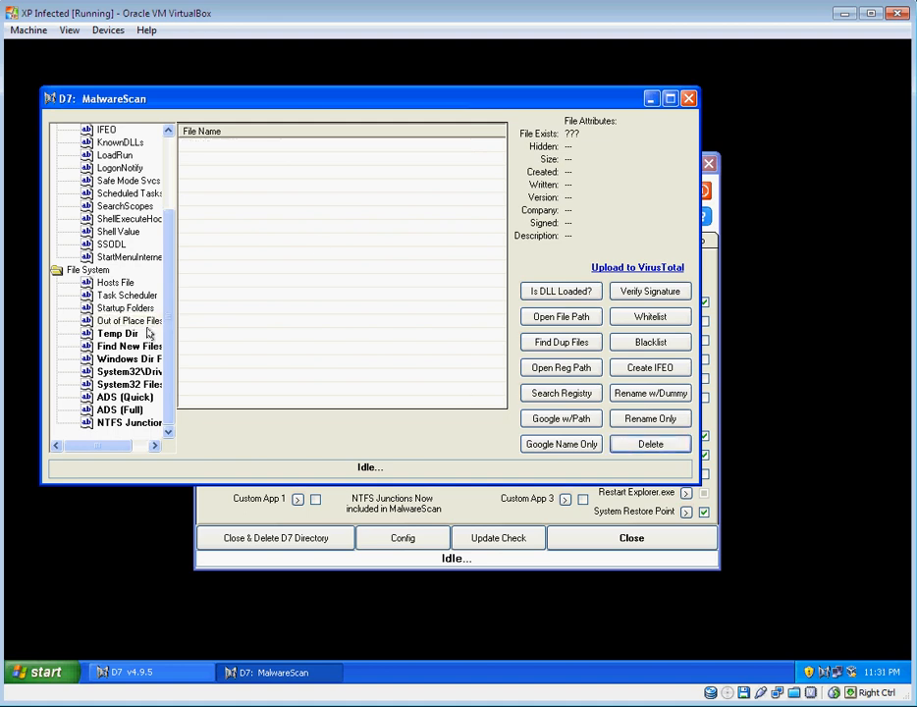
{"action": "left_click", "coordinate": [116, 334]}
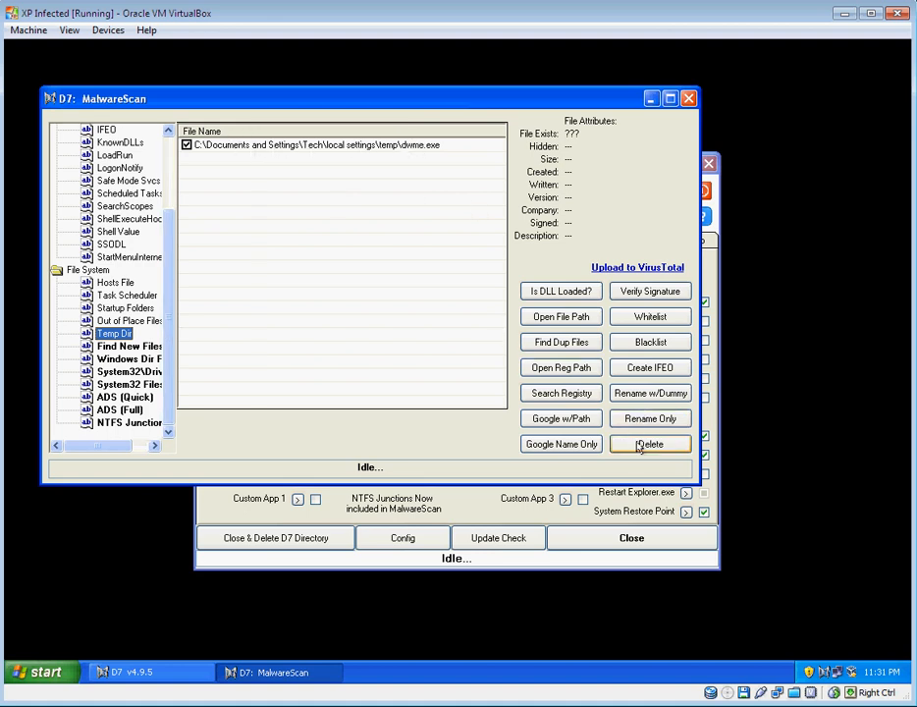
{"action": "left_click", "coordinate": [650, 443]}
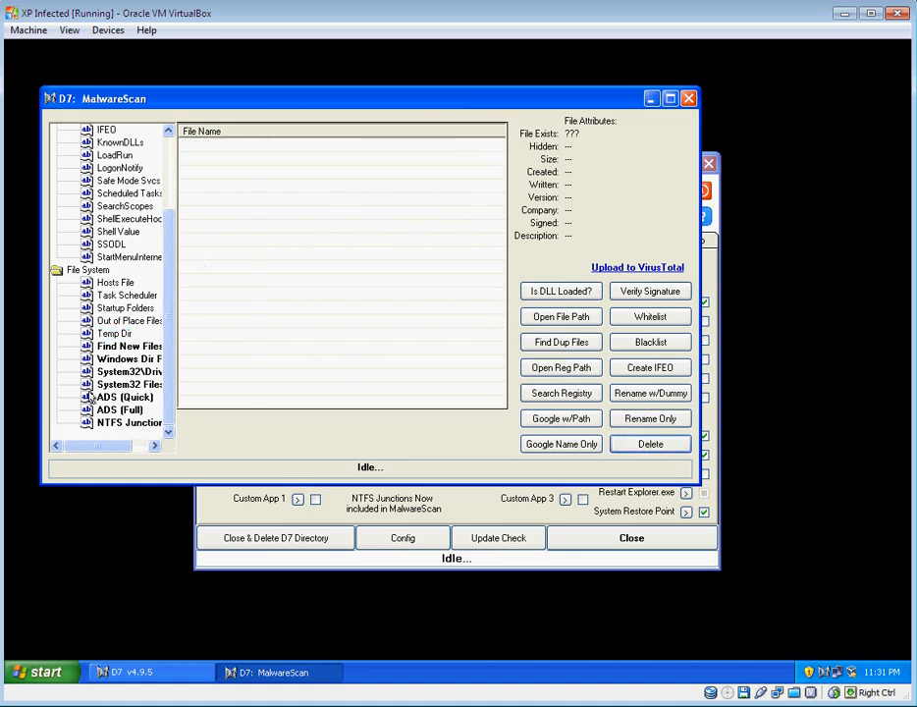
- List recently created files in the Windows folder and inspect the renamed hosts file's attributes
{"action": "left_click", "coordinate": [128, 357]}
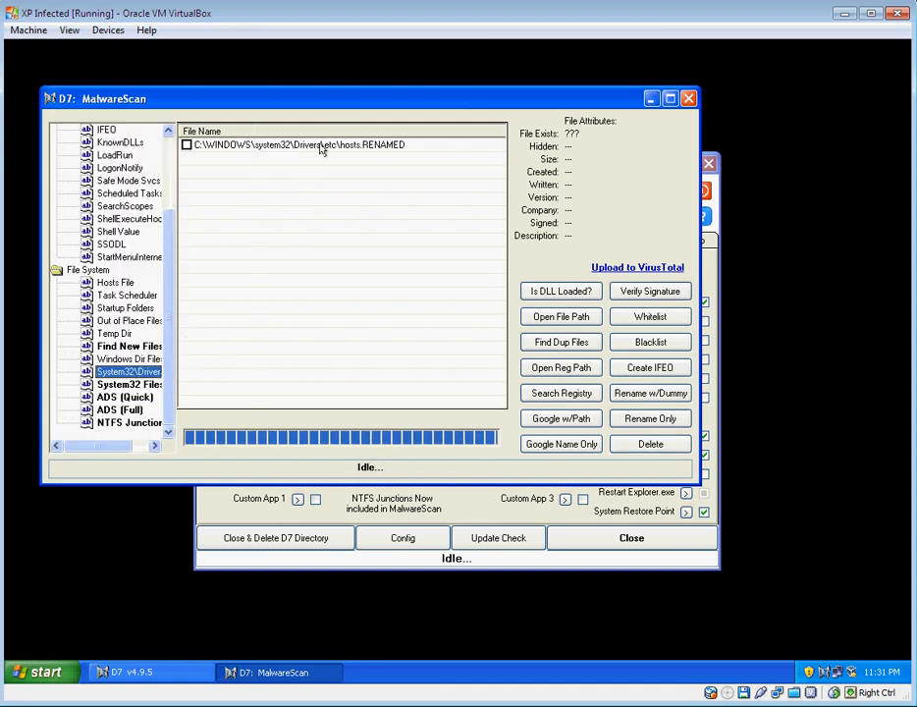
{"action": "left_click", "coordinate": [299, 145]}
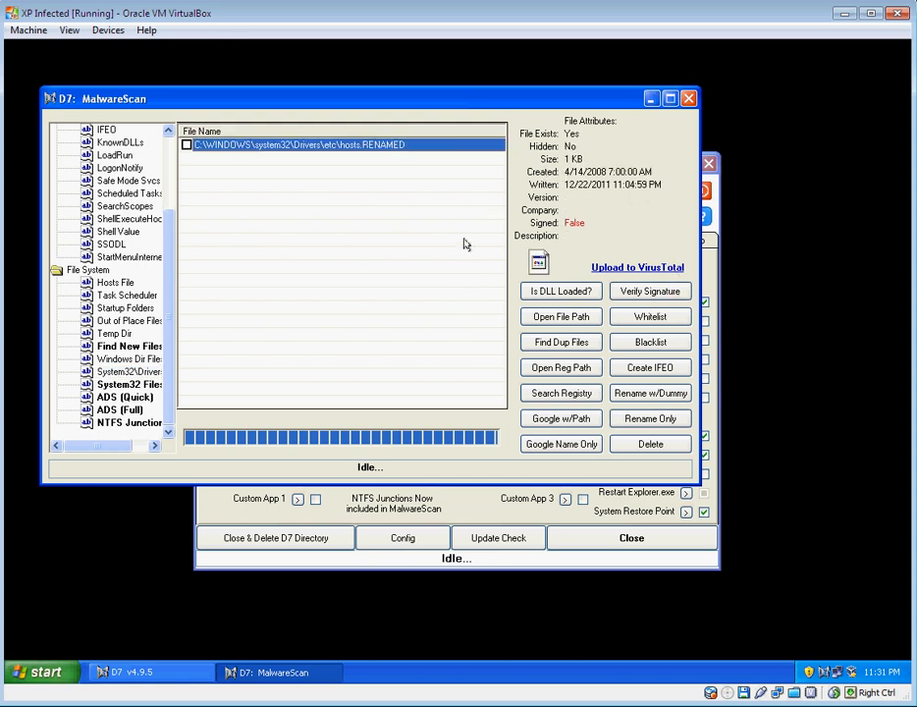
{"action": "mouse_move", "coordinate": [413, 157]}
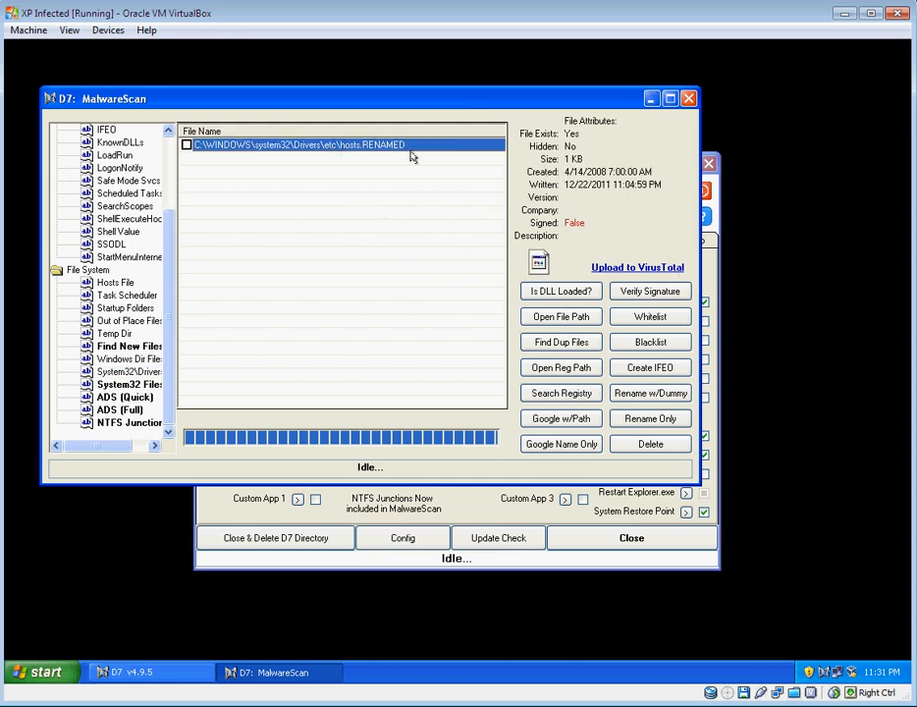
- List new files in System32, run the quick ADS check, and close the MalwareScan window
{"action": "left_click", "coordinate": [127, 371]}
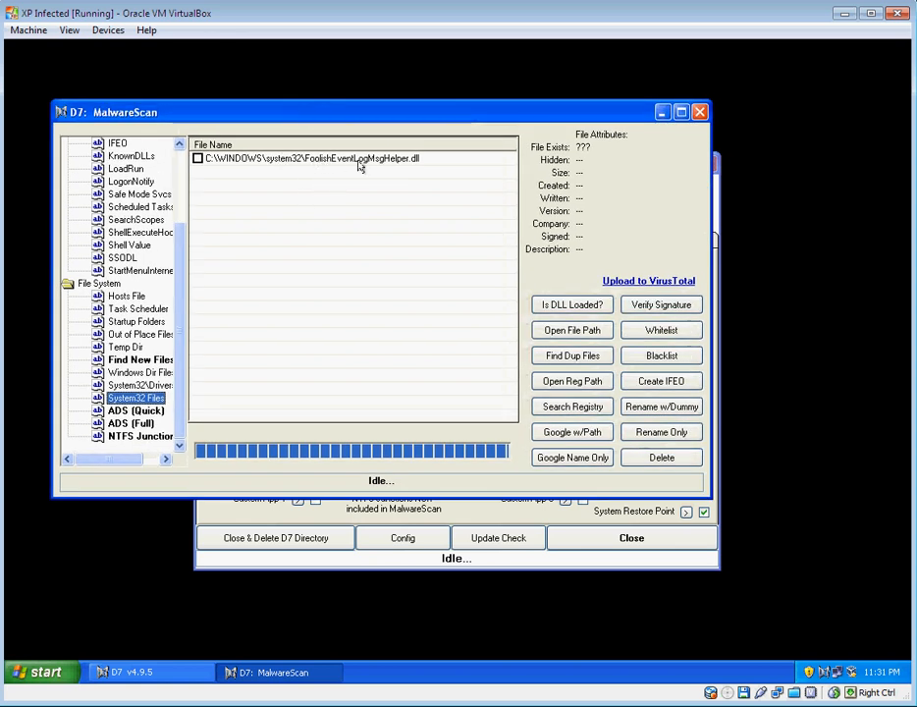
{"action": "mouse_move", "coordinate": [412, 161]}
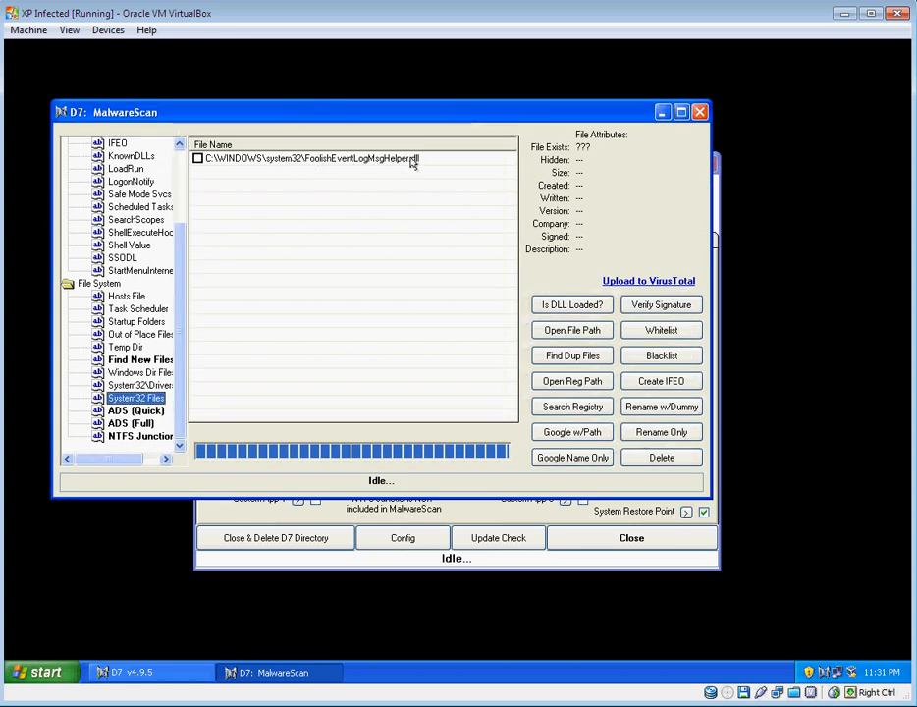
{"action": "left_click", "coordinate": [310, 157]}
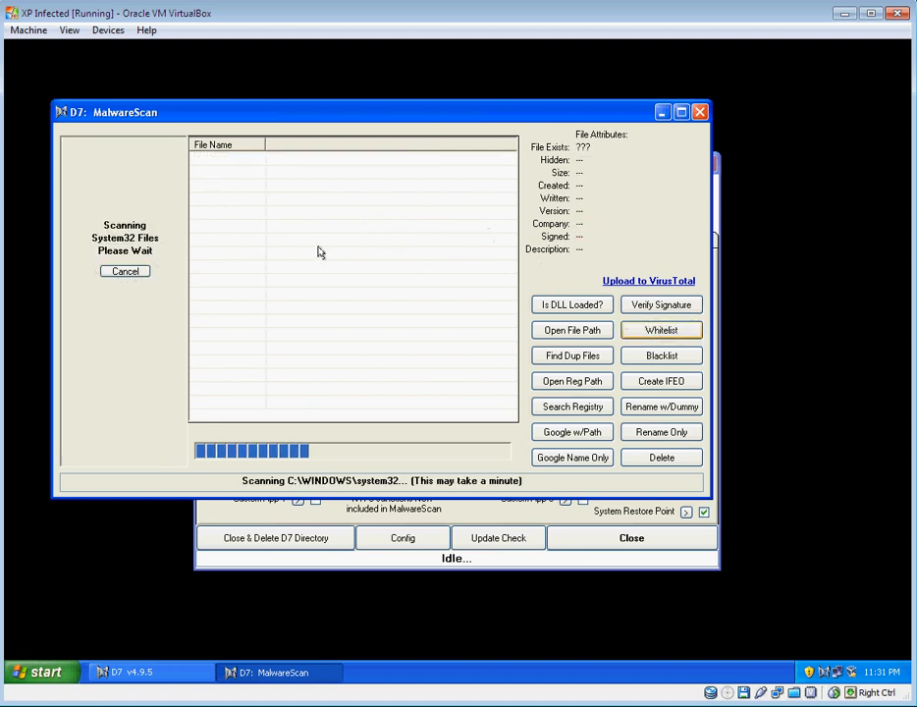
{"action": "mouse_move", "coordinate": [324, 255]}
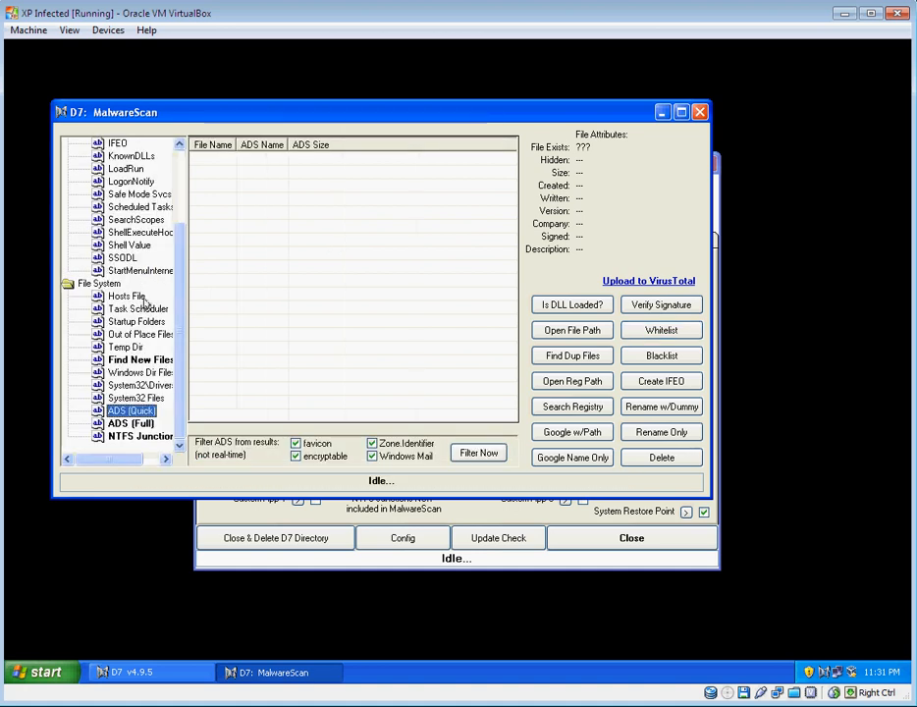
{"action": "left_click", "coordinate": [138, 436]}
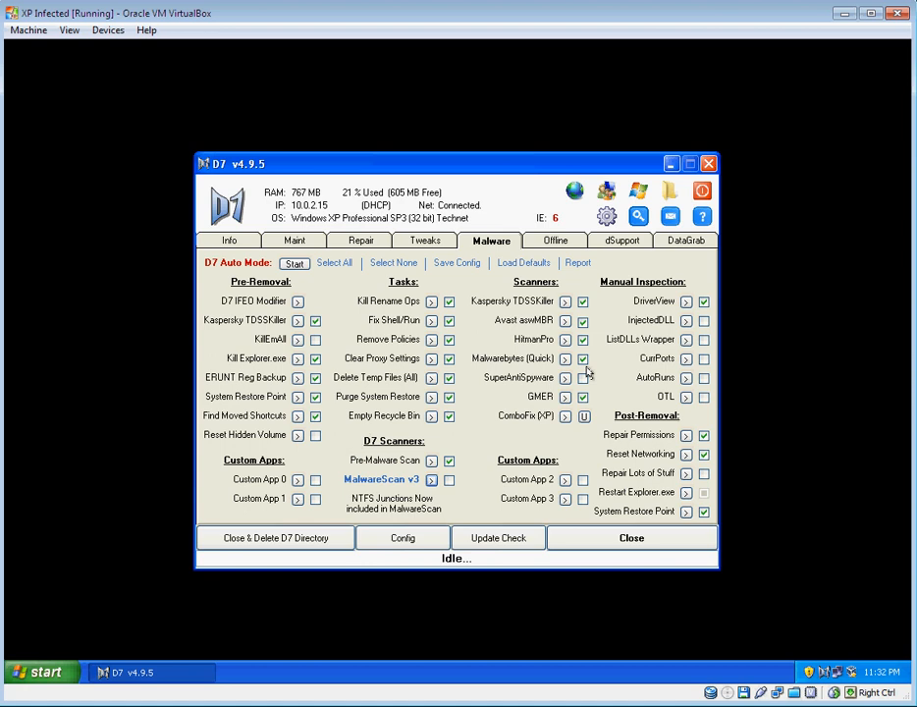
- Run Remove Policies from the Malware tab and dismiss the completion message
{"action": "left_click", "coordinate": [39, 672]}
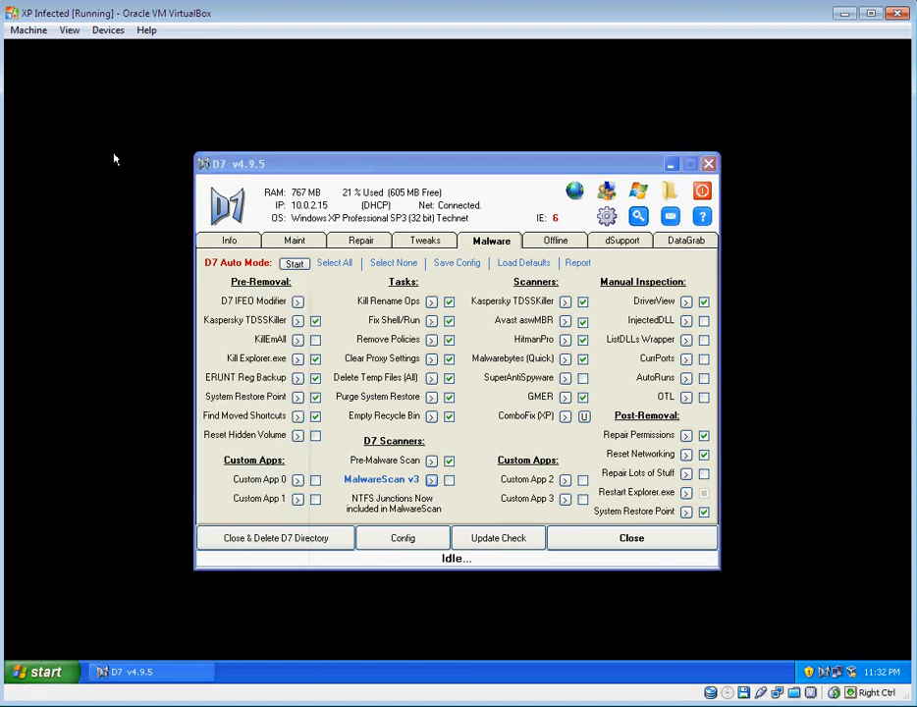
{"action": "mouse_move", "coordinate": [403, 342]}
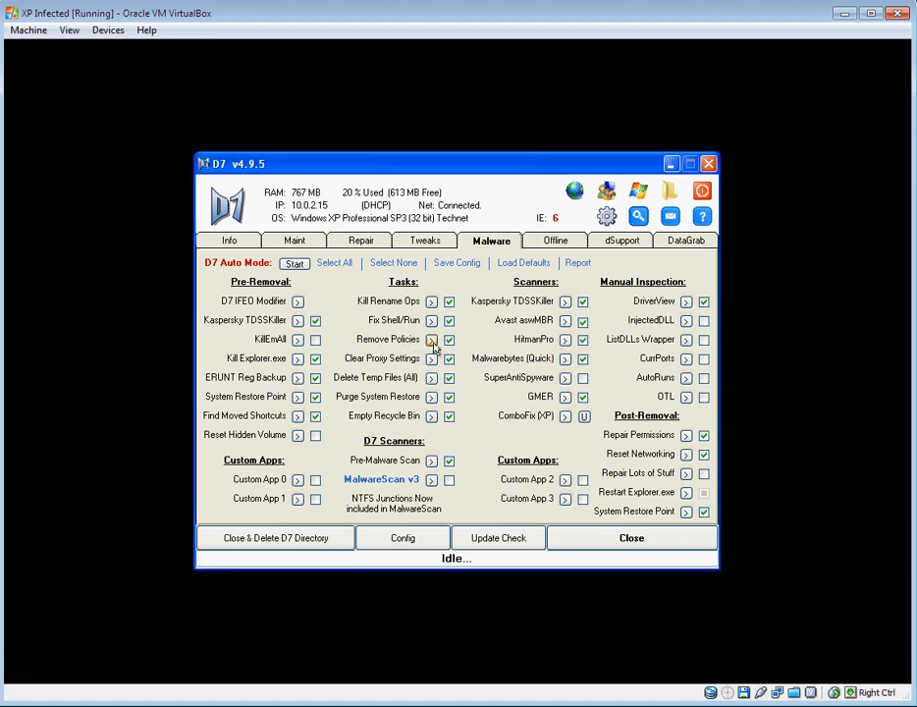
{"action": "left_click", "coordinate": [432, 338]}
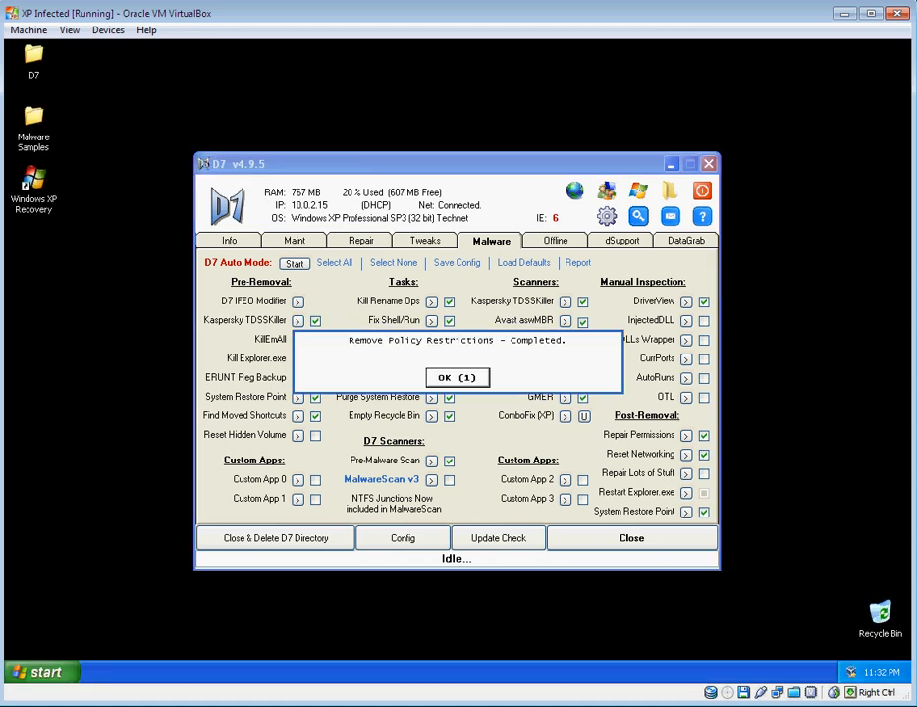
{"action": "left_click", "coordinate": [455, 377]}
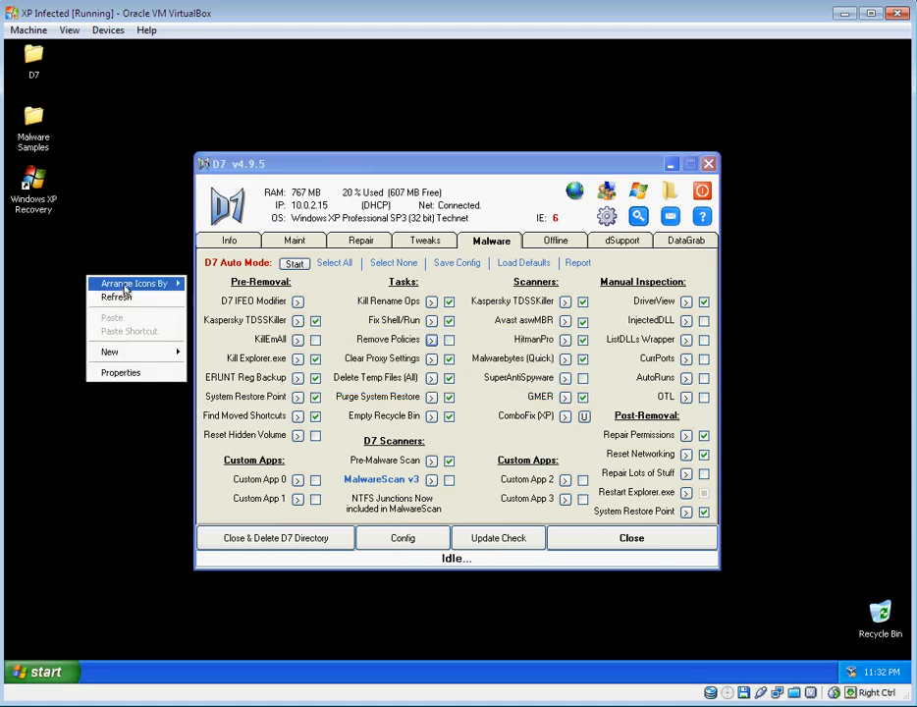
- Use the desktop's Arrange Icons By menu so the desktop icons show again
{"action": "left_click", "coordinate": [133, 283]}
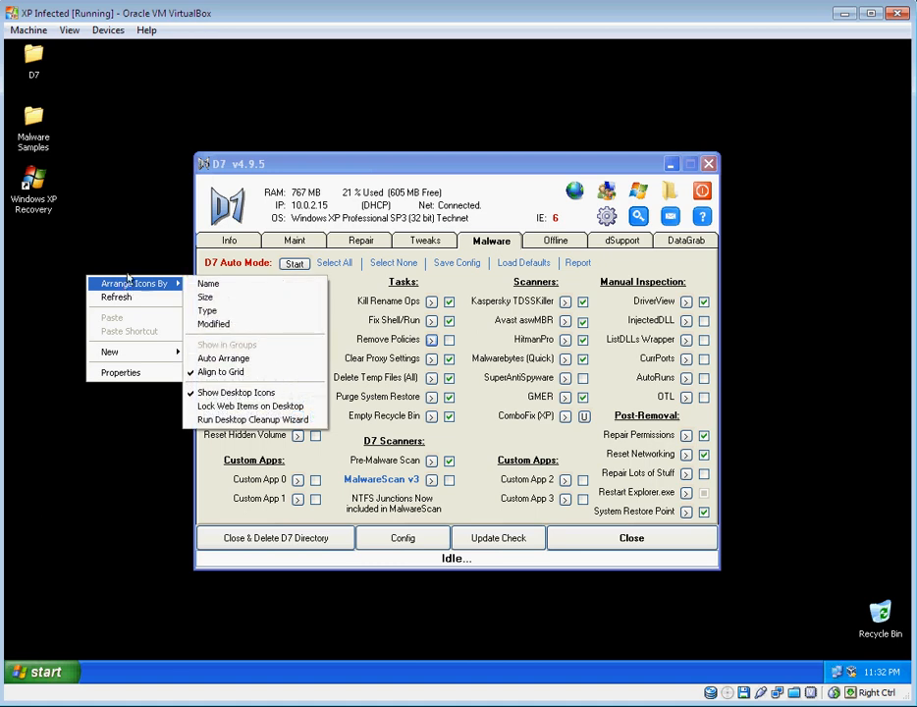
{"action": "left_click", "coordinate": [381, 257]}
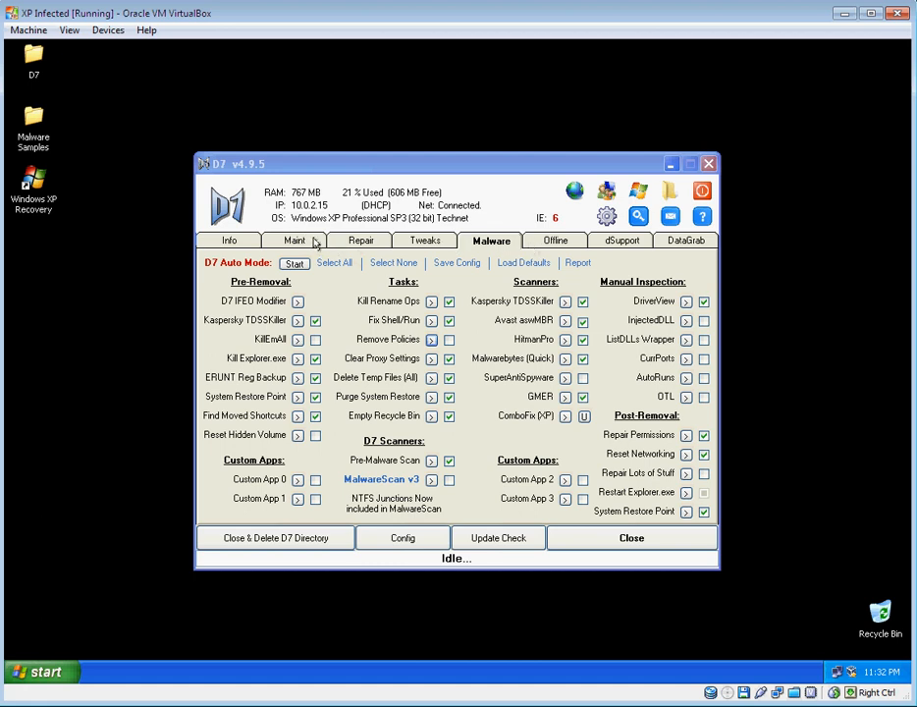
- Run Check Desktop and Start Menu Shortcuts from Maint and delete the broken Windows XP Recovery shortcut
{"action": "left_click", "coordinate": [295, 240]}
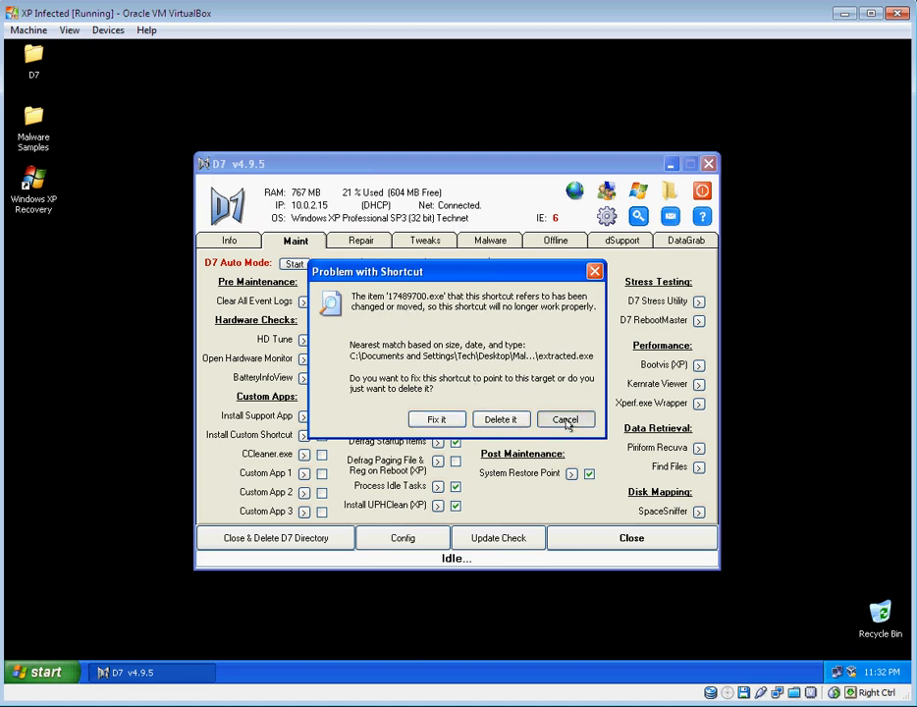
{"action": "left_click", "coordinate": [565, 420]}
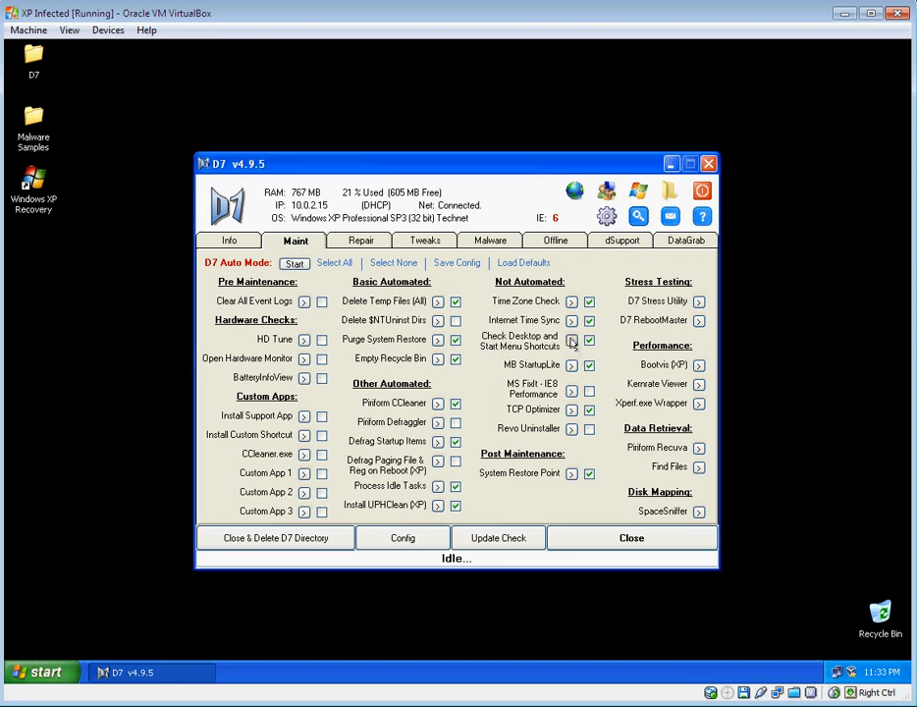
{"action": "left_click", "coordinate": [572, 341]}
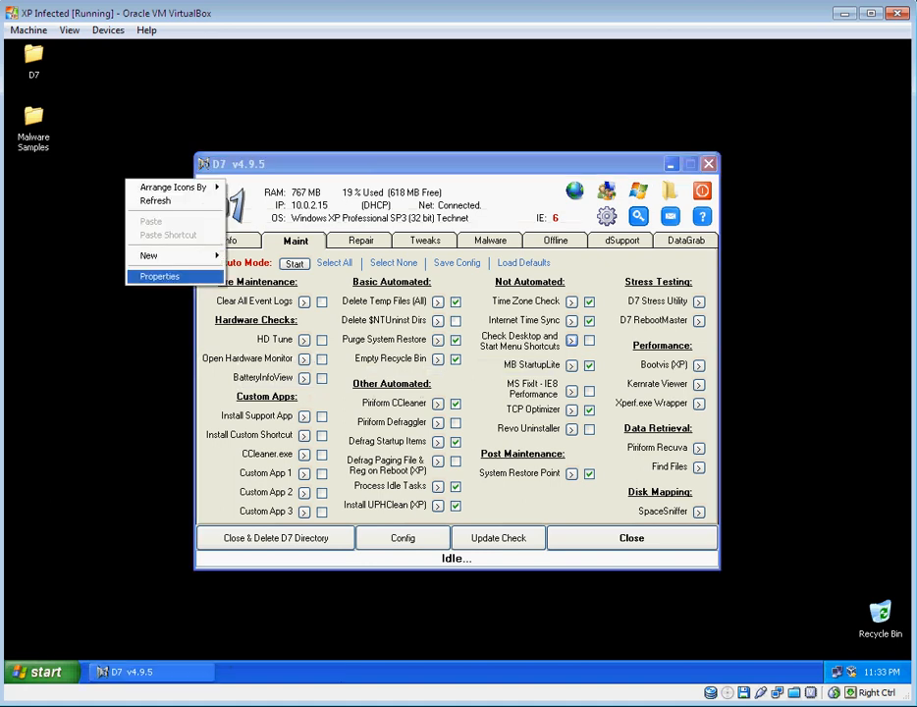
- Set the Bliss picture as the desktop background in Display Properties
{"action": "left_click", "coordinate": [159, 275]}
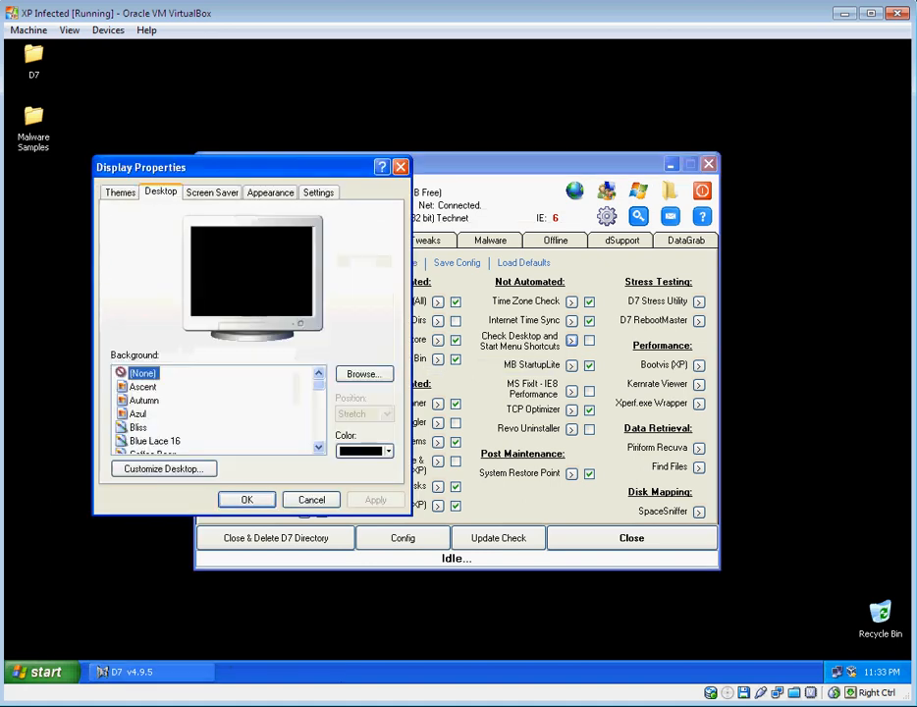
{"action": "left_click", "coordinate": [138, 428]}
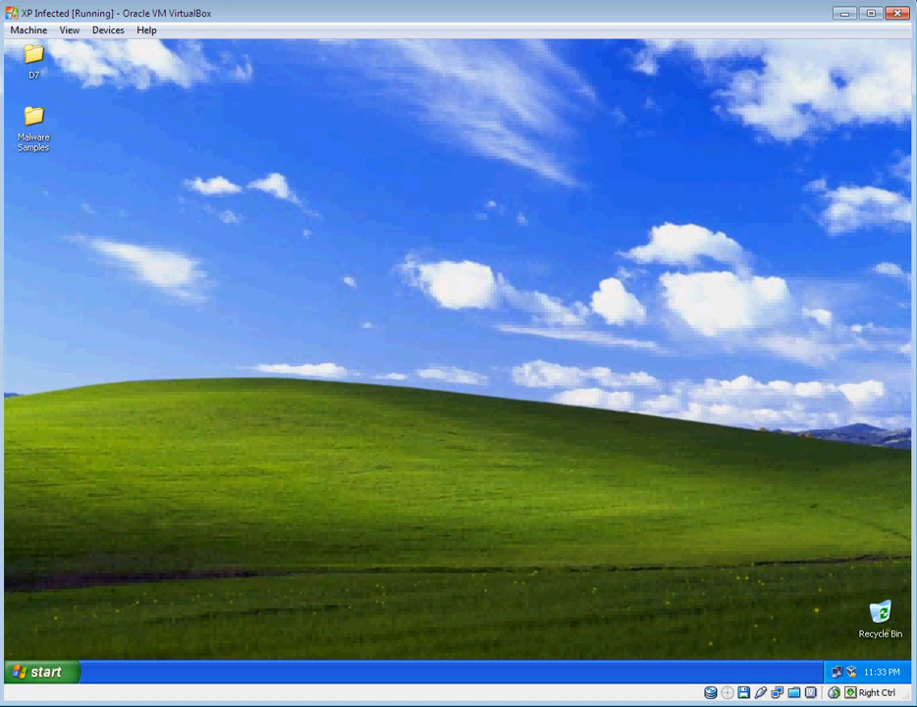
- Expand All Programs from the Start menu to list every installed program
{"action": "left_click", "coordinate": [41, 671]}
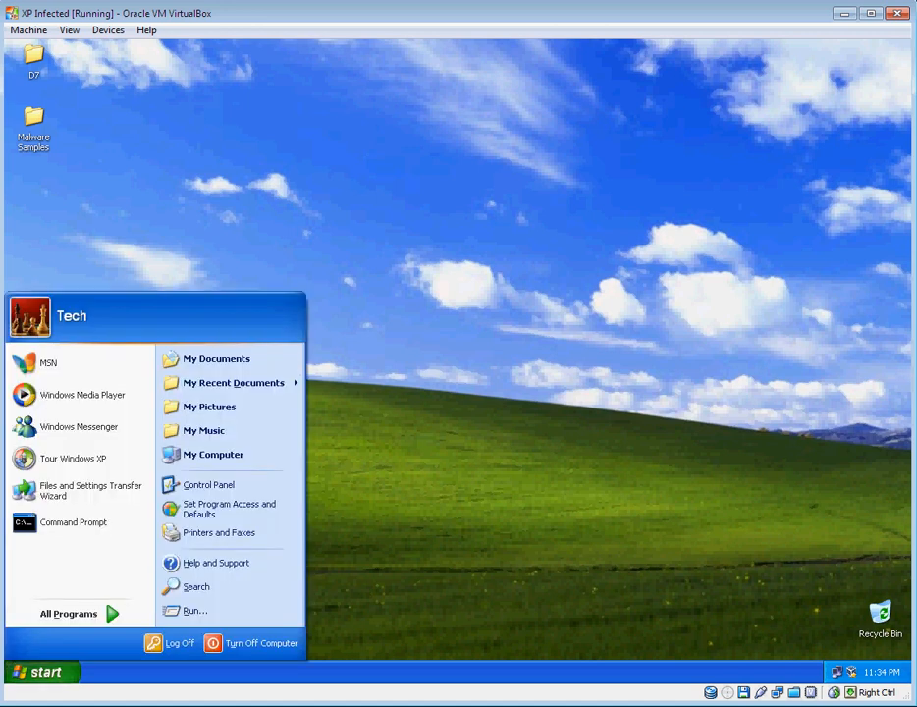
{"action": "left_click", "coordinate": [68, 613]}
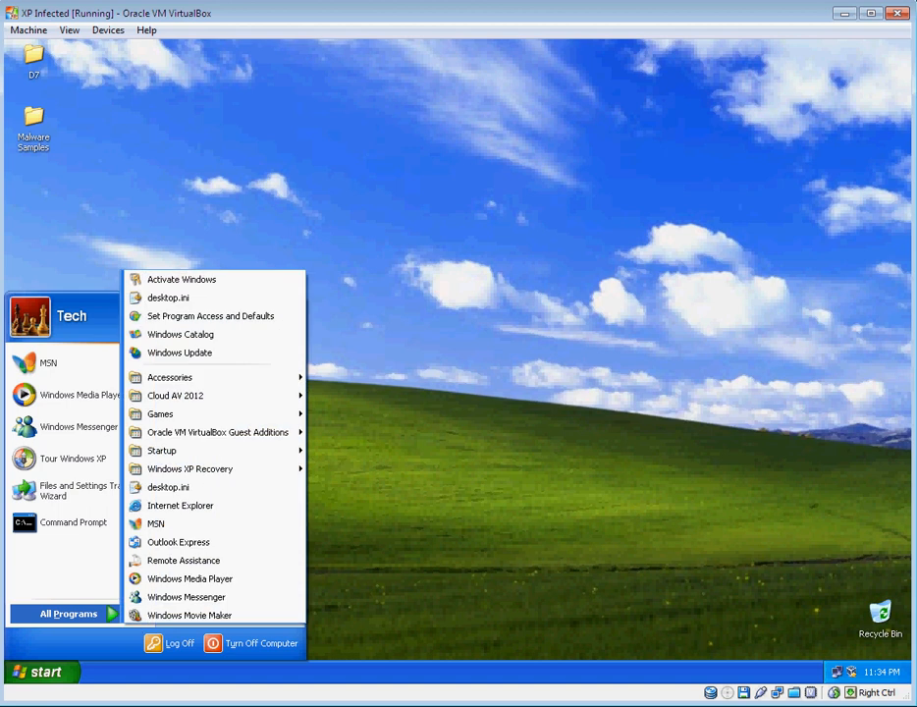